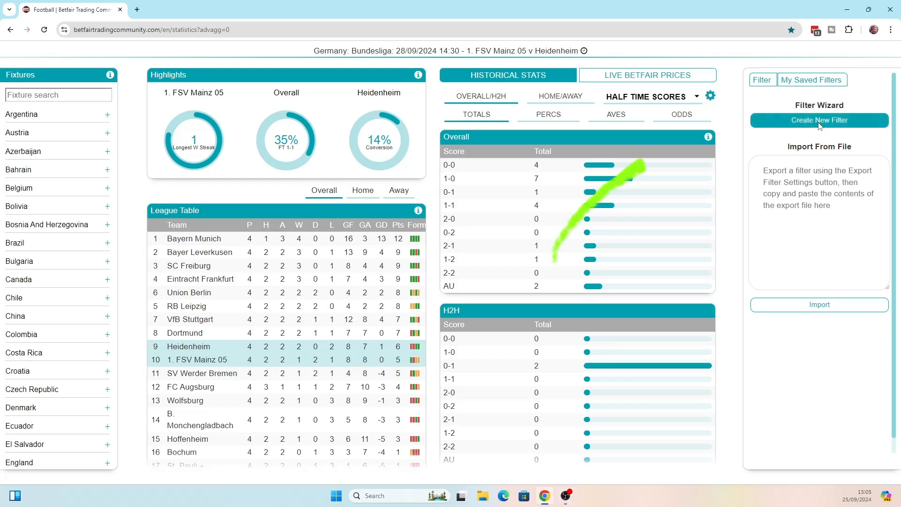
# Start a new filter using the Overall percentage stat FT Over 3.5
pyautogui.click(819, 120)
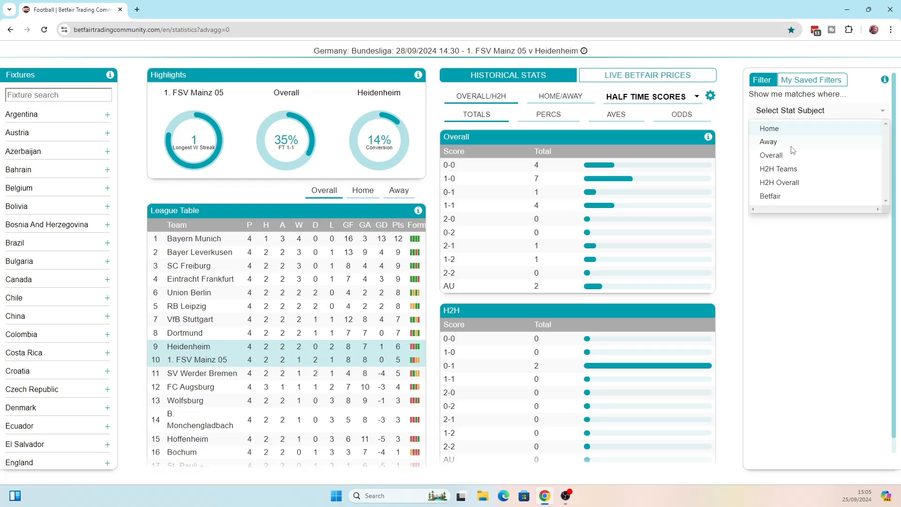
pyautogui.click(772, 155)
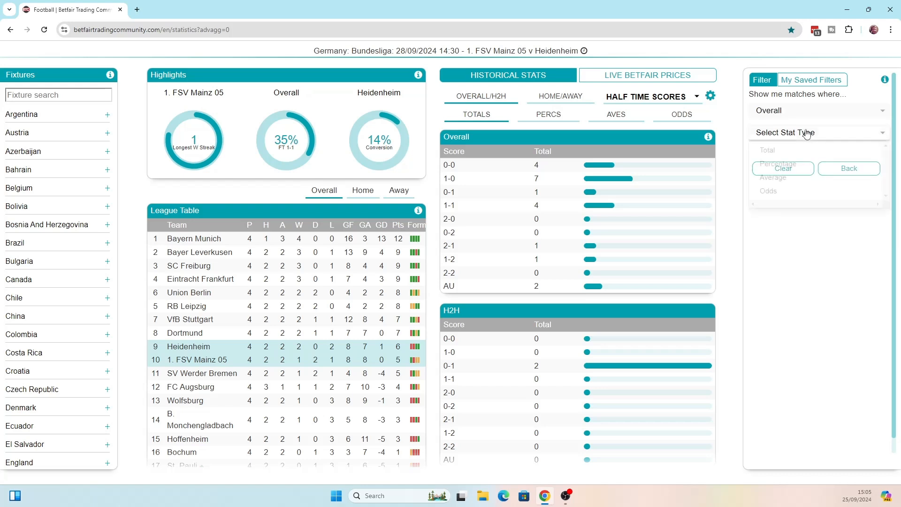
pyautogui.click(786, 132)
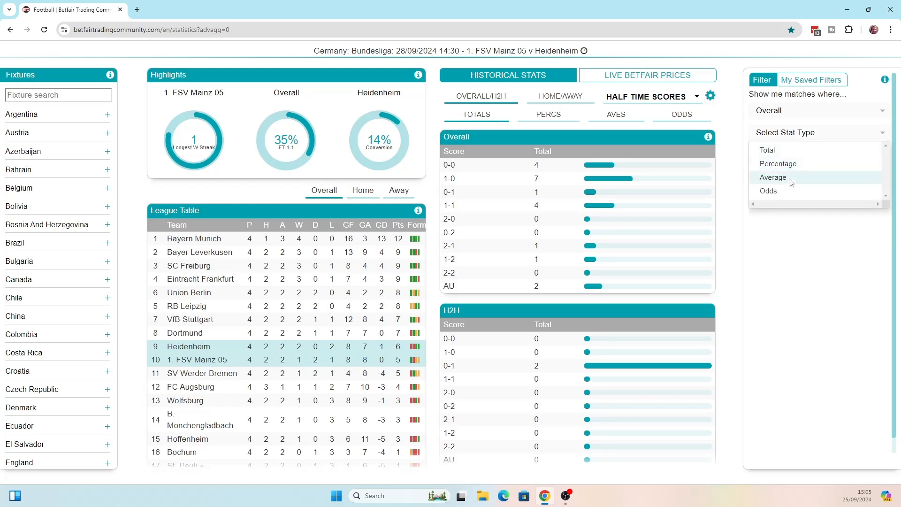
pyautogui.click(778, 164)
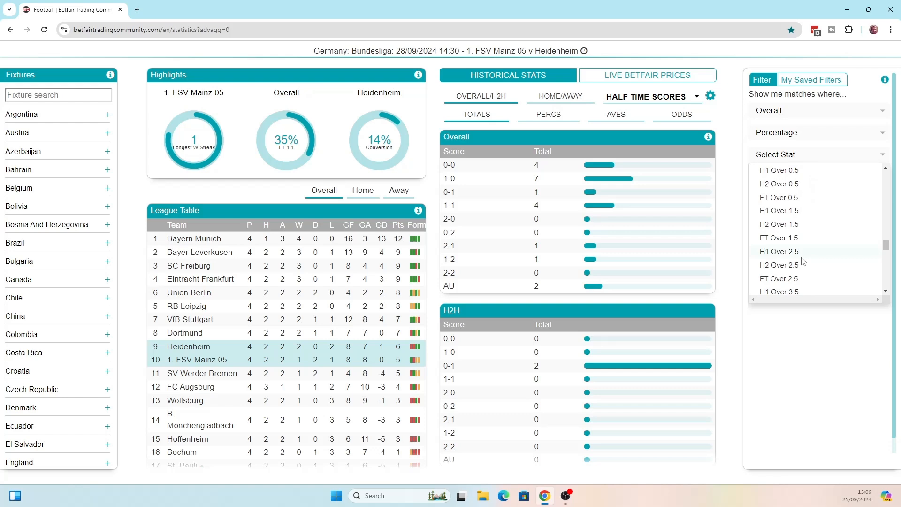
pyautogui.scroll(-3)
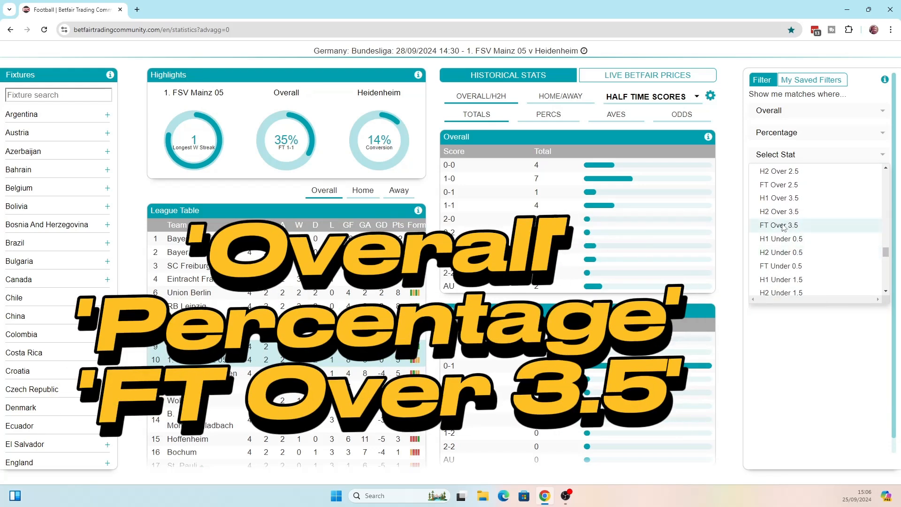
pyautogui.click(778, 225)
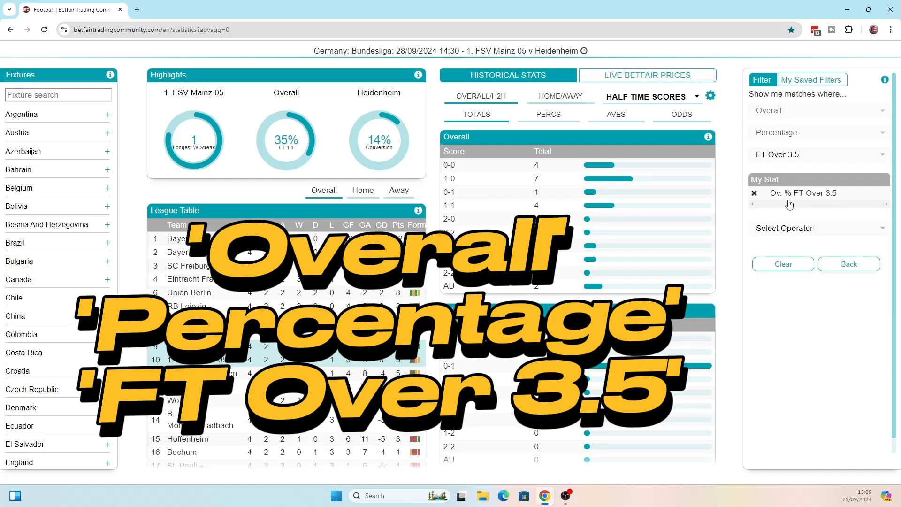
pyautogui.click(817, 229)
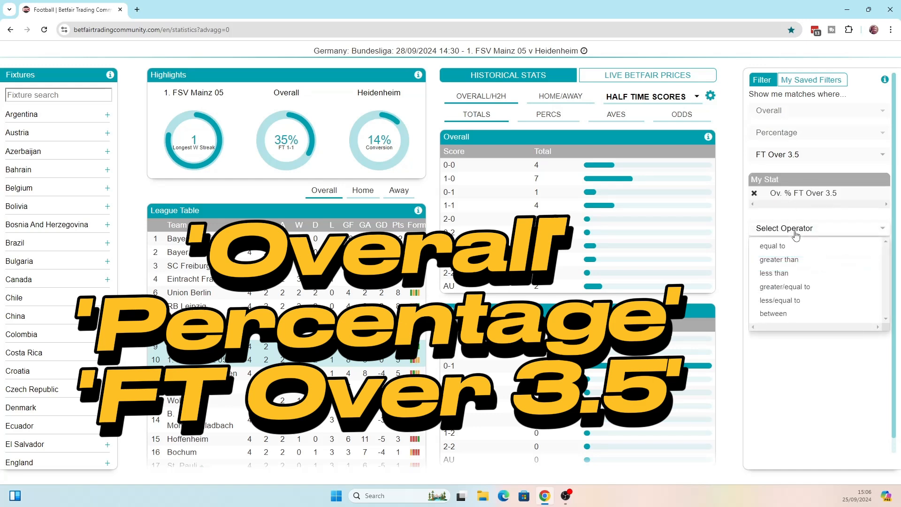
# Add the condition FT Over 3.5 percentage greater than or equal to 40
pyautogui.click(784, 286)
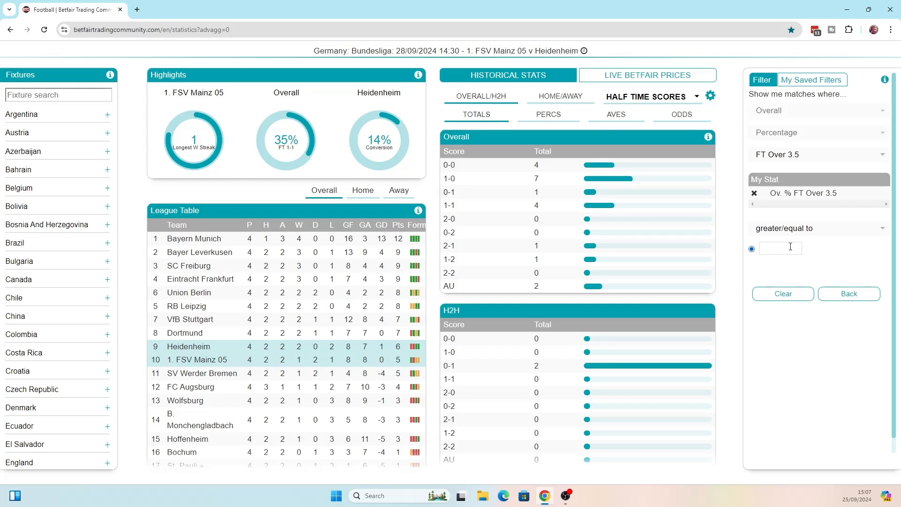
pyautogui.write('4')
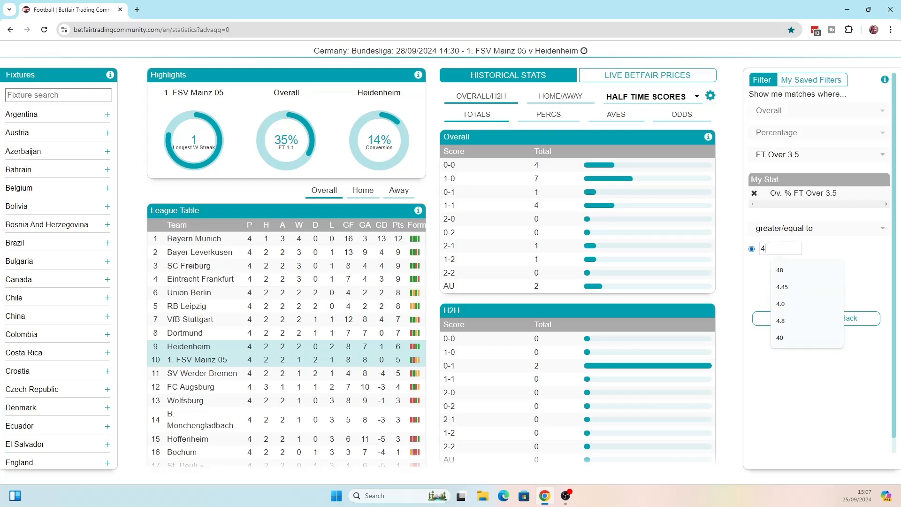
pyautogui.click(779, 338)
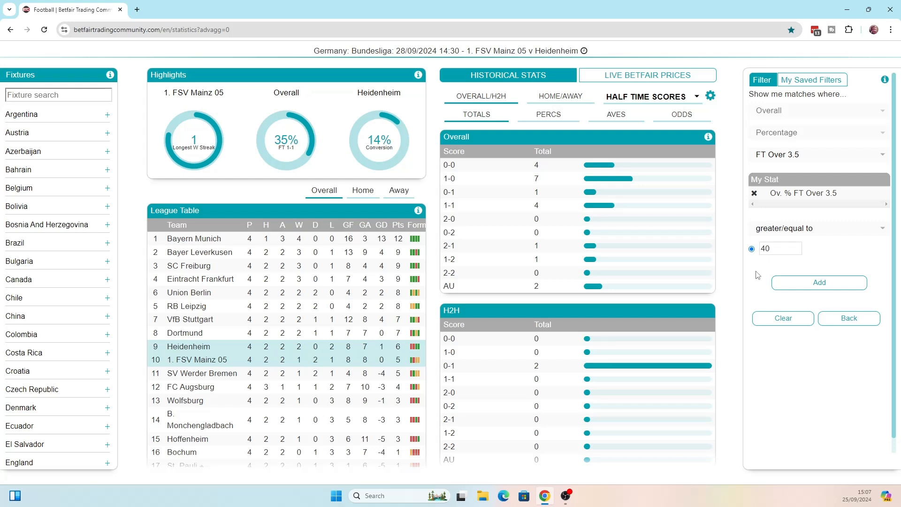
pyautogui.moveTo(762, 272)
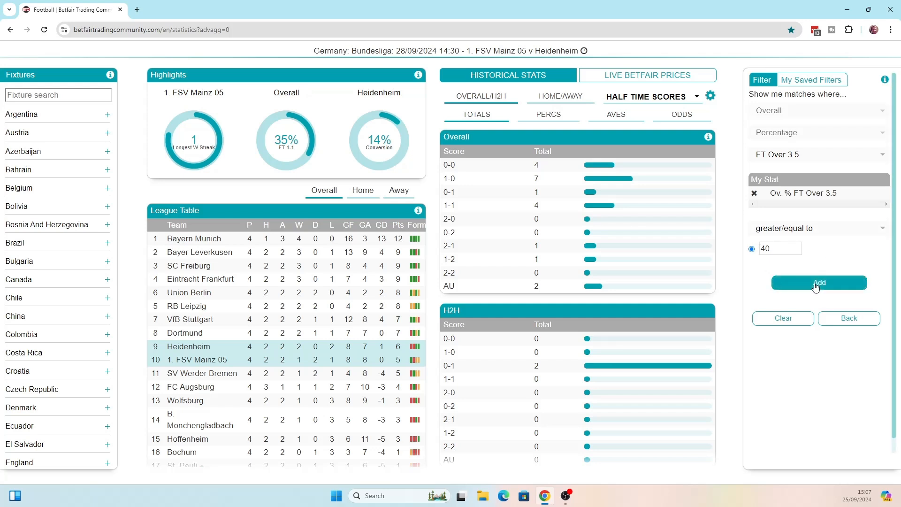
pyautogui.click(819, 282)
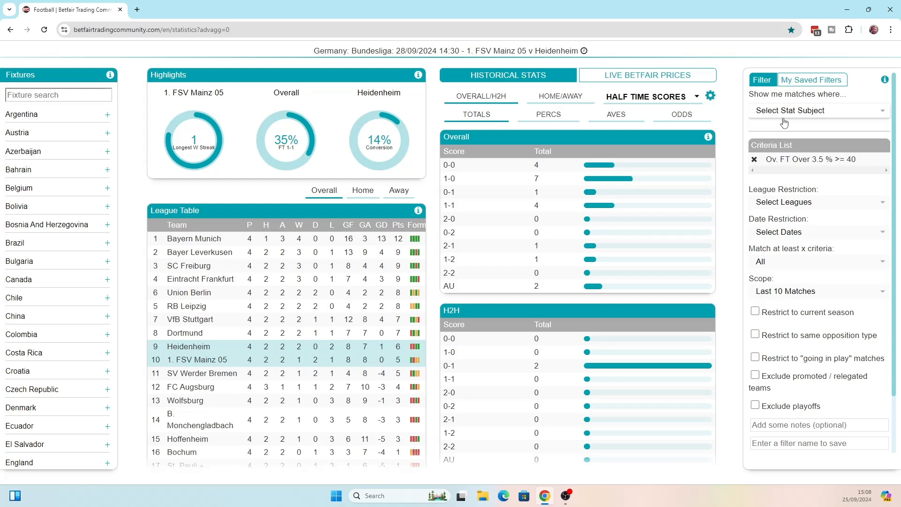
pyautogui.moveTo(788, 120)
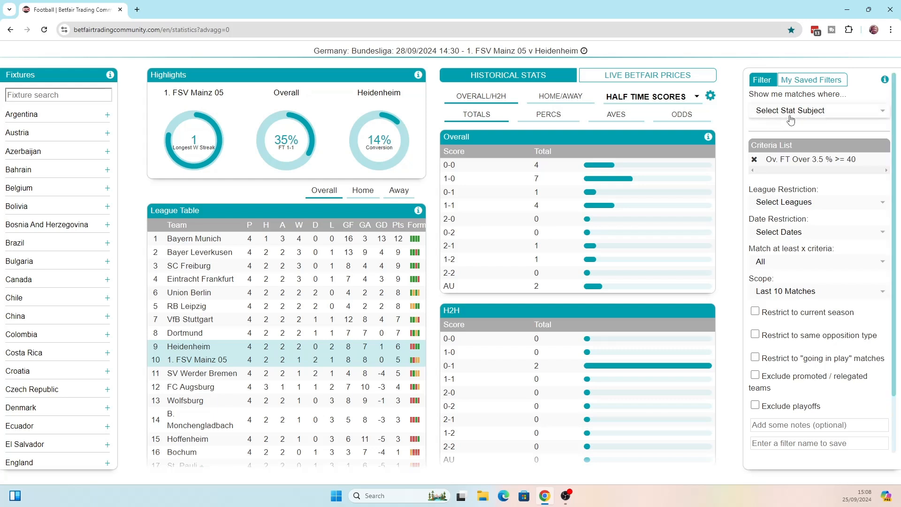
# Choose Betfair Odds O 3.5 as the stat for a second condition
pyautogui.click(816, 110)
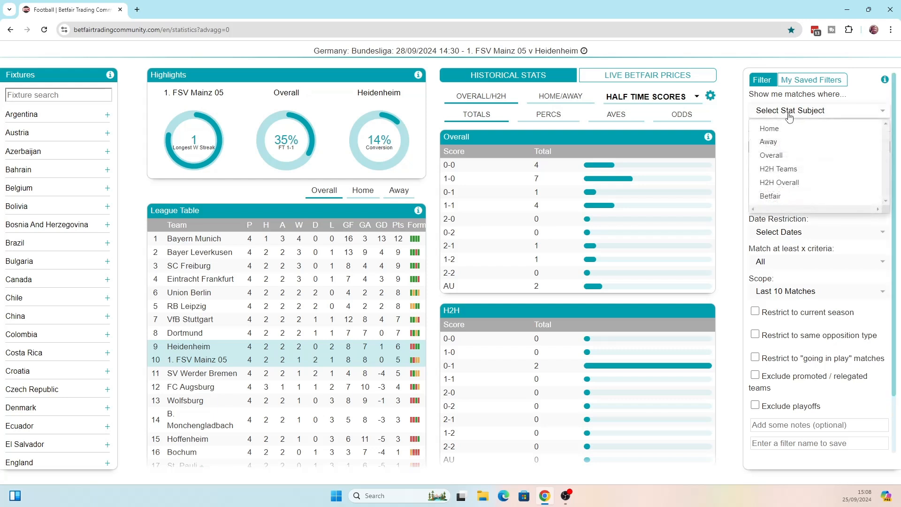
pyautogui.click(771, 196)
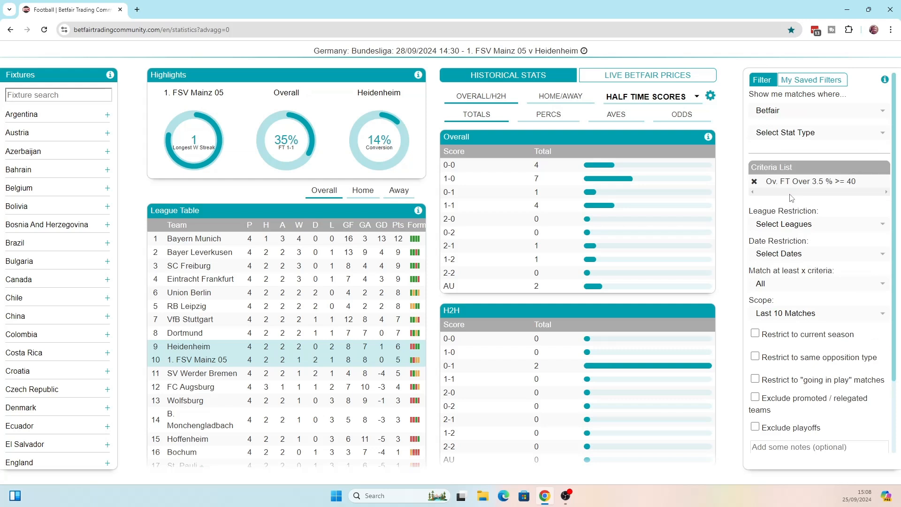
pyautogui.click(816, 133)
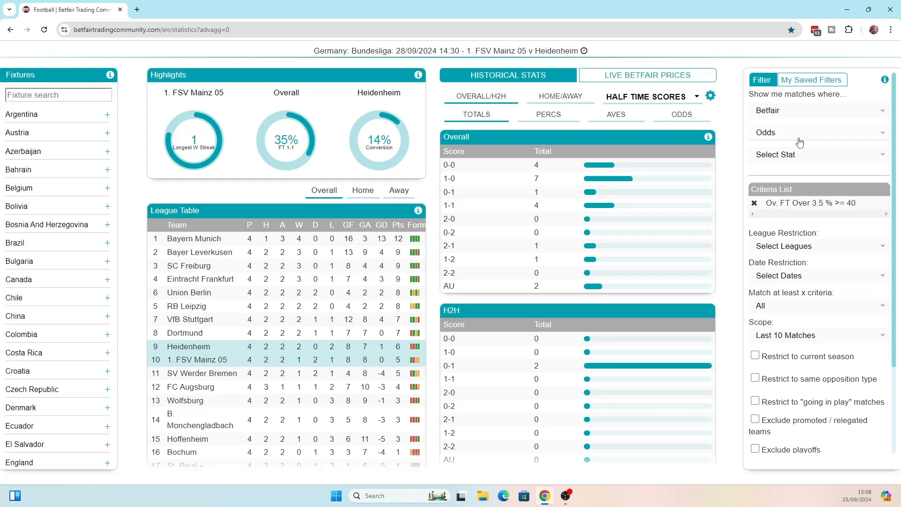
pyautogui.click(817, 154)
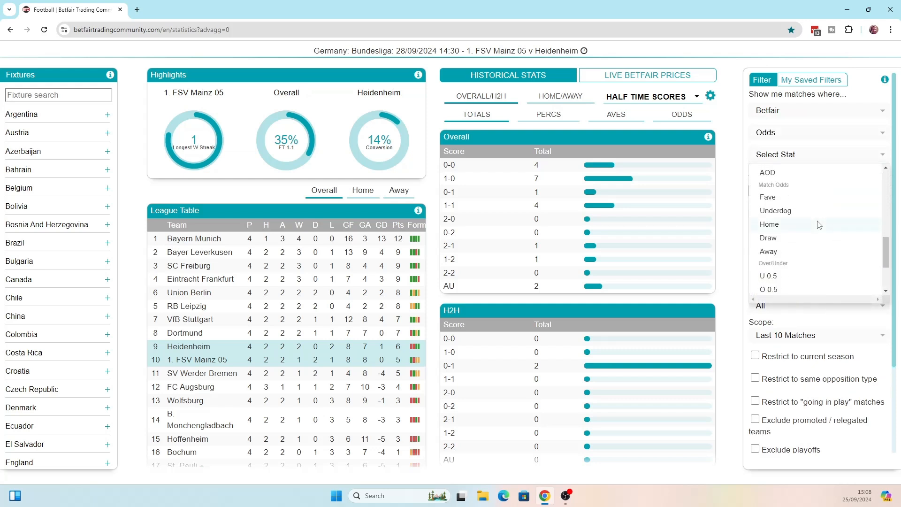
pyautogui.scroll(-3)
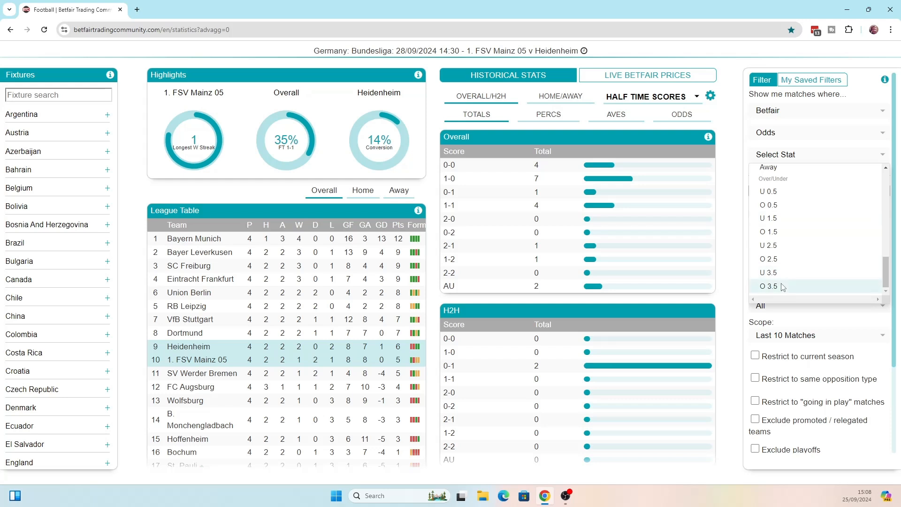
pyautogui.click(769, 287)
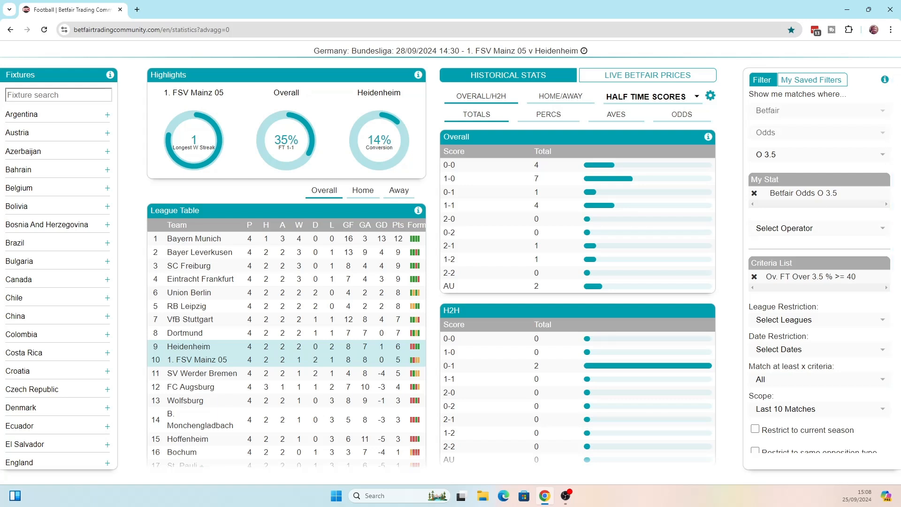
pyautogui.moveTo(137, 10)
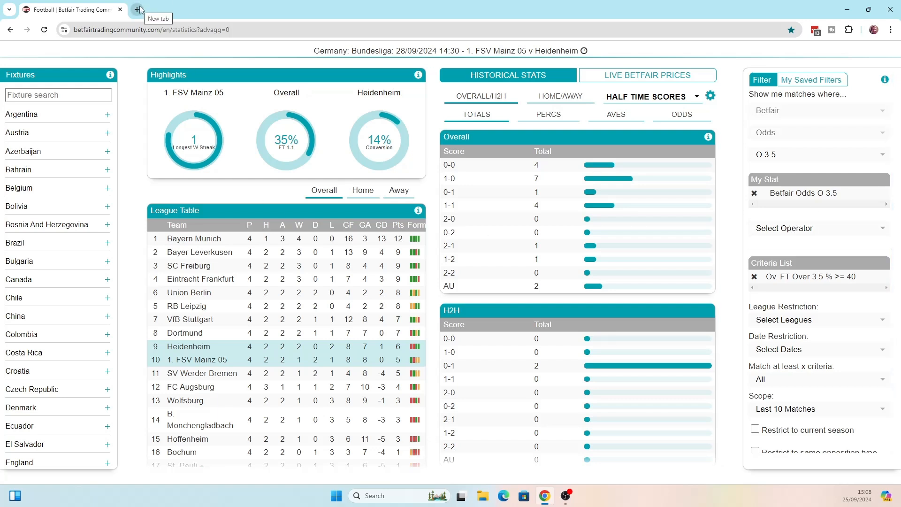
# Scroll through the AceOdds odds converter's decimal-to-probability table in a new tab
pyautogui.click(138, 9)
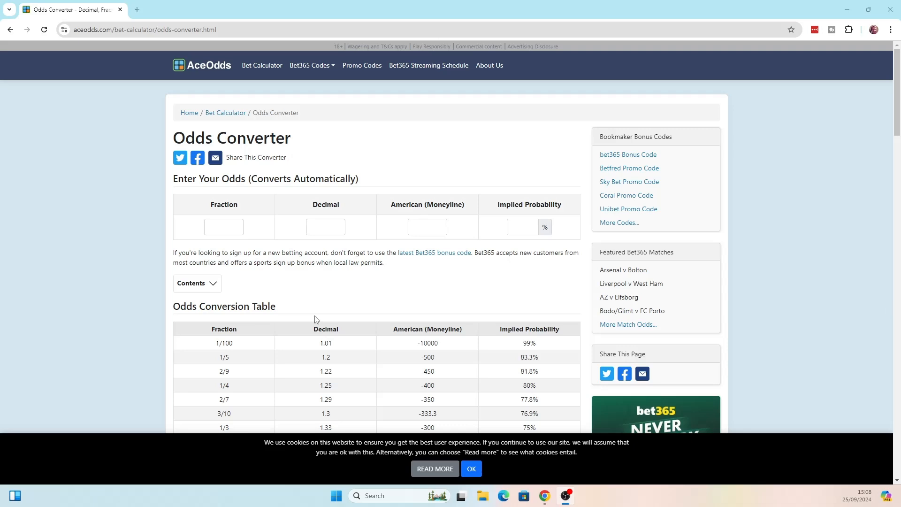
pyautogui.scroll(-3)
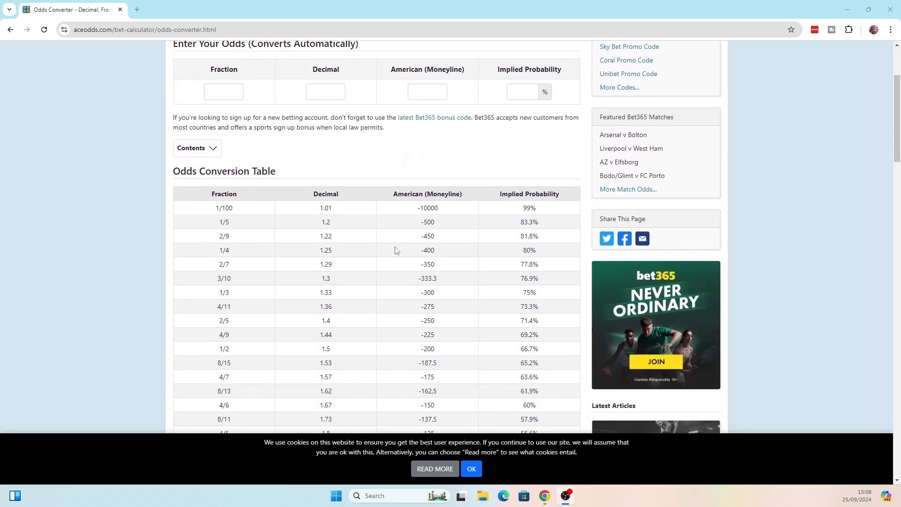
pyautogui.scroll(-3)
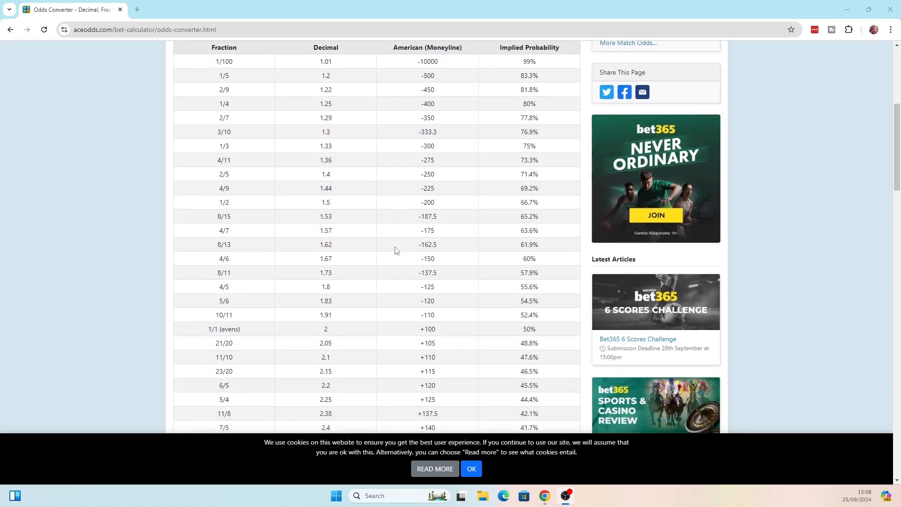
pyautogui.scroll(-3)
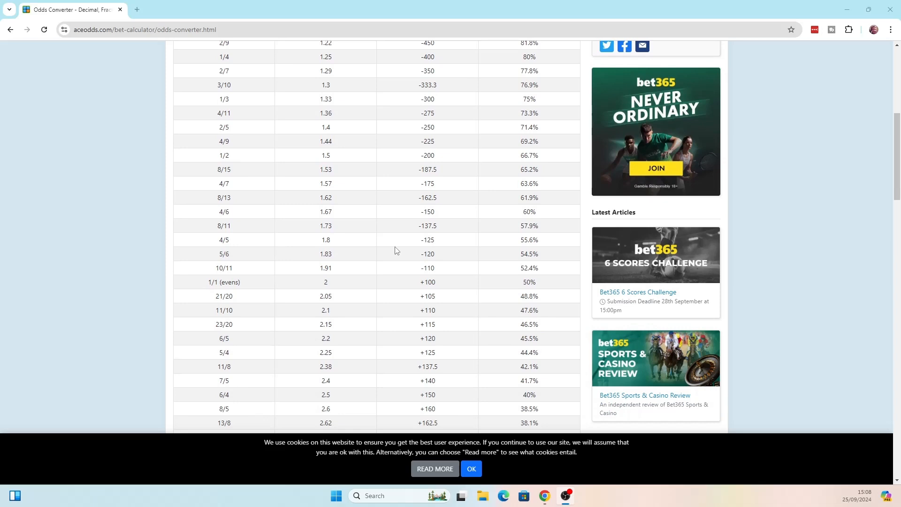
pyautogui.scroll(-3)
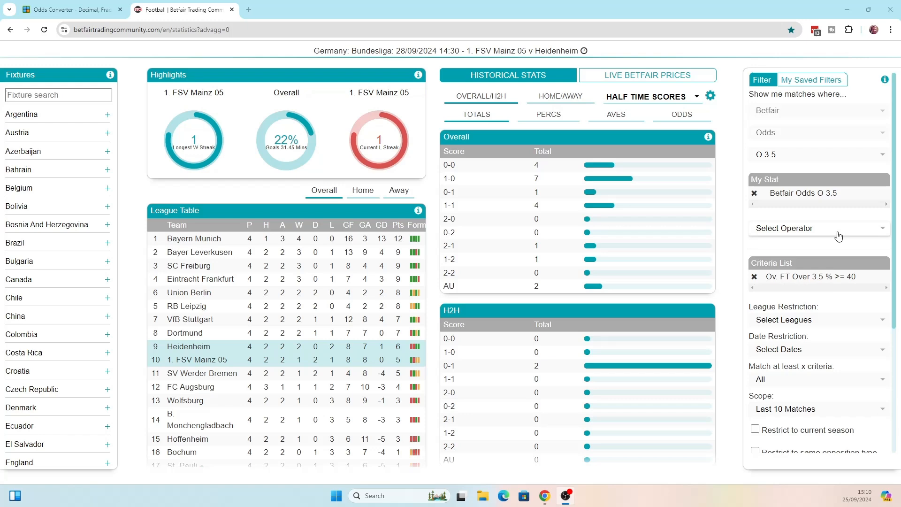
# Add the criterion Betfair O 3.5 Odds greater than or equal to 2.7
pyautogui.click(816, 228)
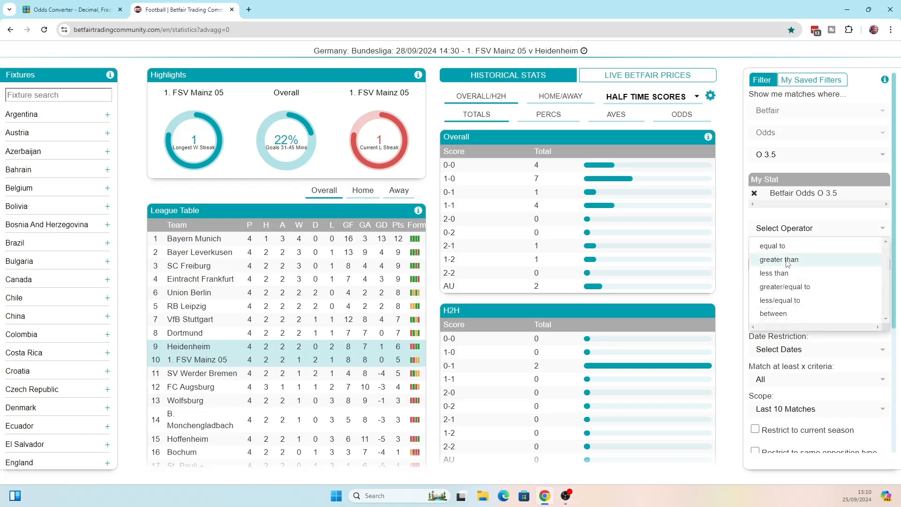
pyautogui.moveTo(785, 287)
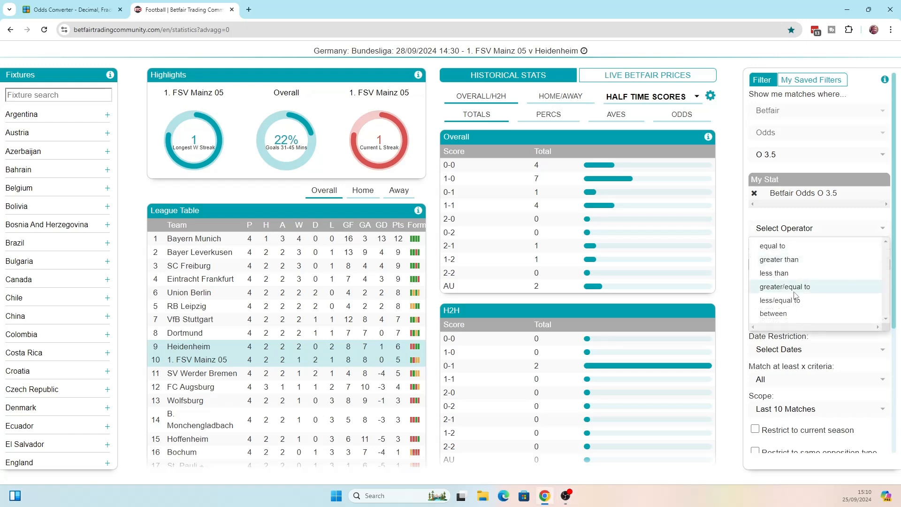
pyautogui.click(785, 286)
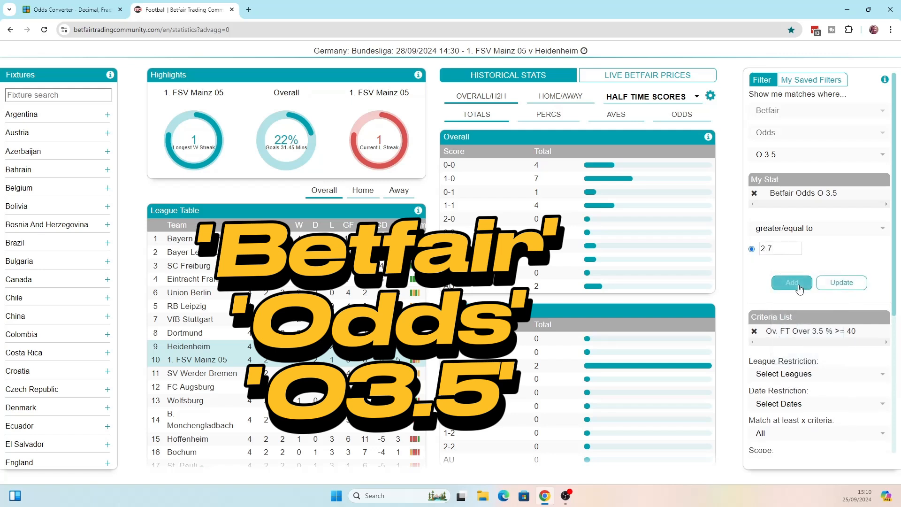
pyautogui.moveTo(792, 282)
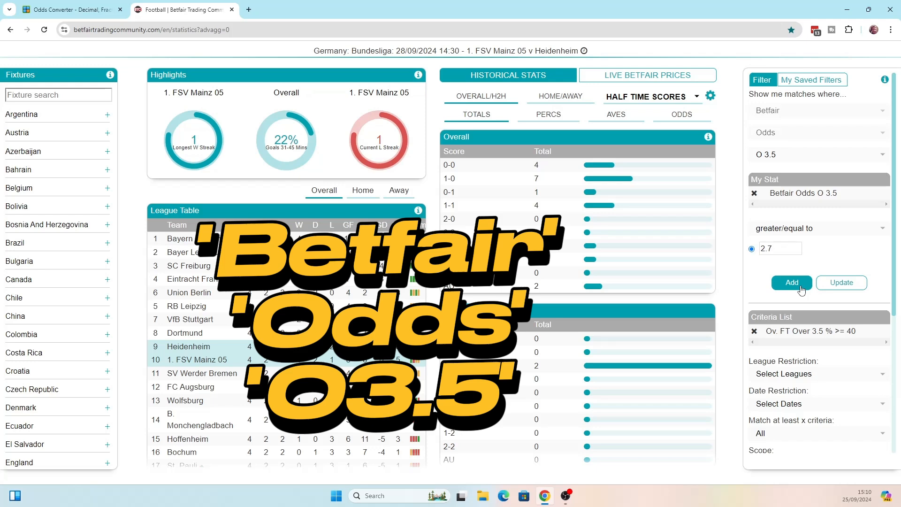
pyautogui.click(792, 282)
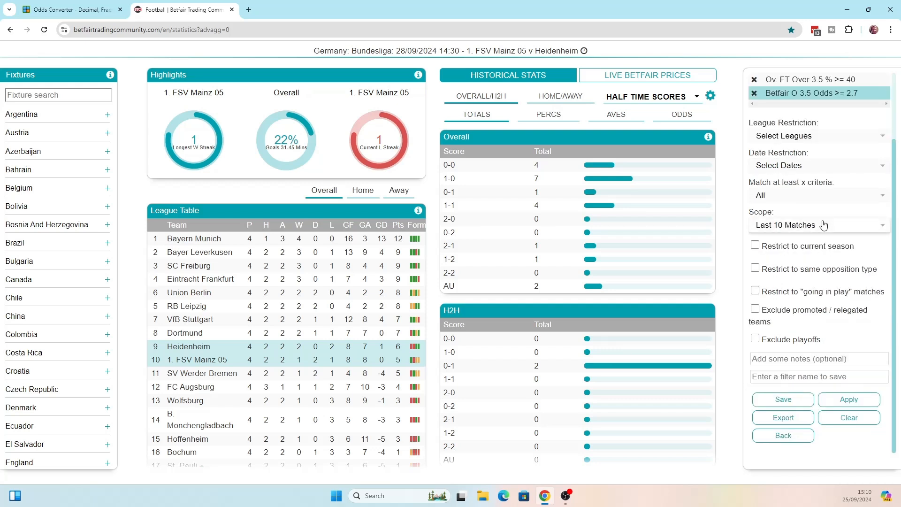
# Tick 'Restrict to current season' and 'Exclude playoffs'
pyautogui.click(755, 246)
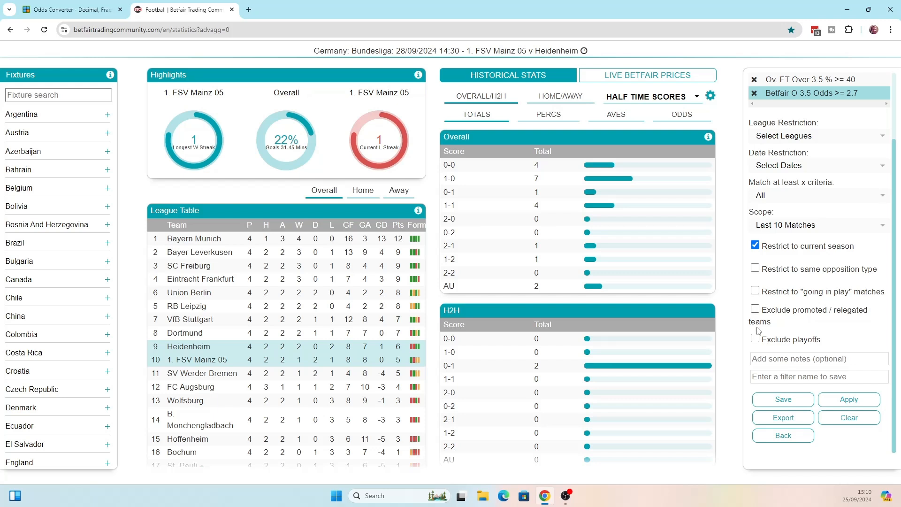
pyautogui.click(755, 292)
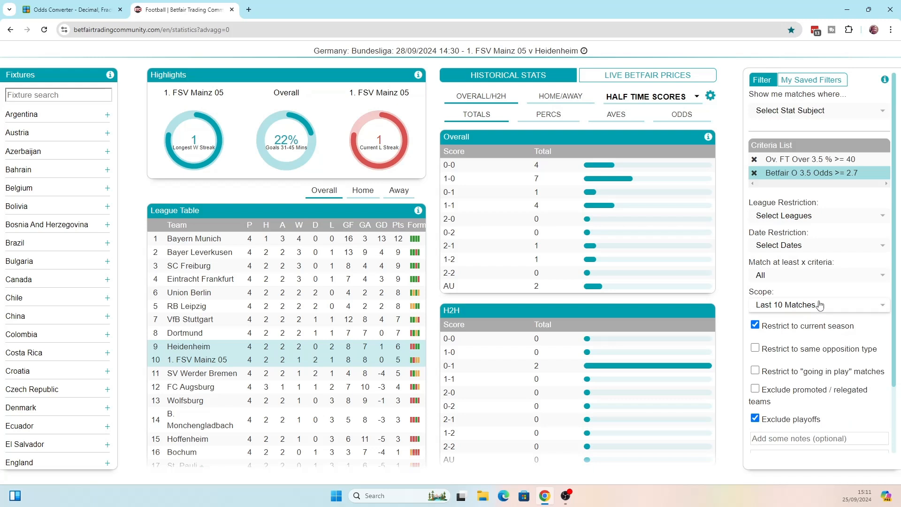
# Add the criterion Overall Total Matches Played greater than or equal to 8
pyautogui.click(816, 111)
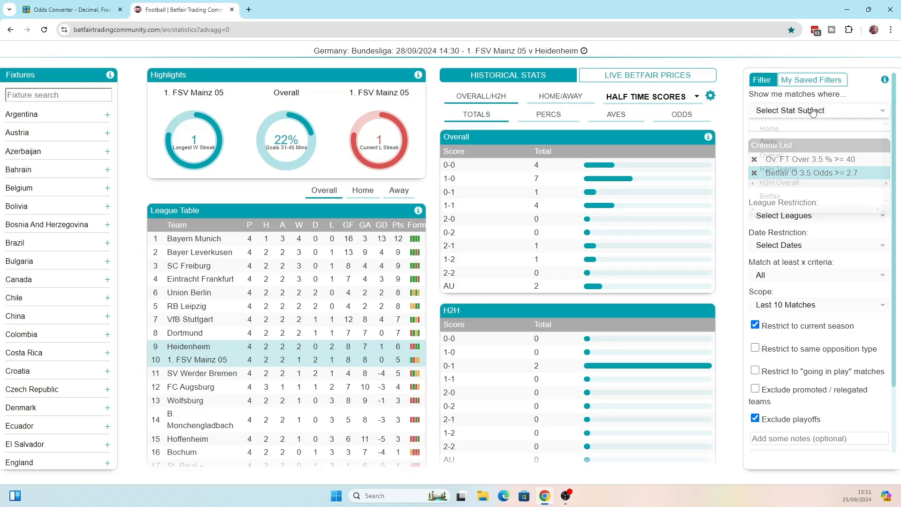
pyautogui.click(817, 110)
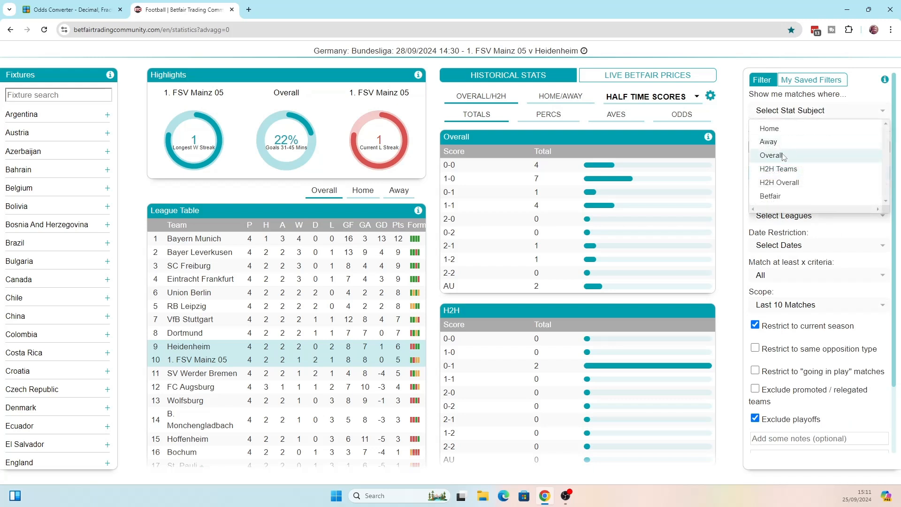
pyautogui.click(773, 155)
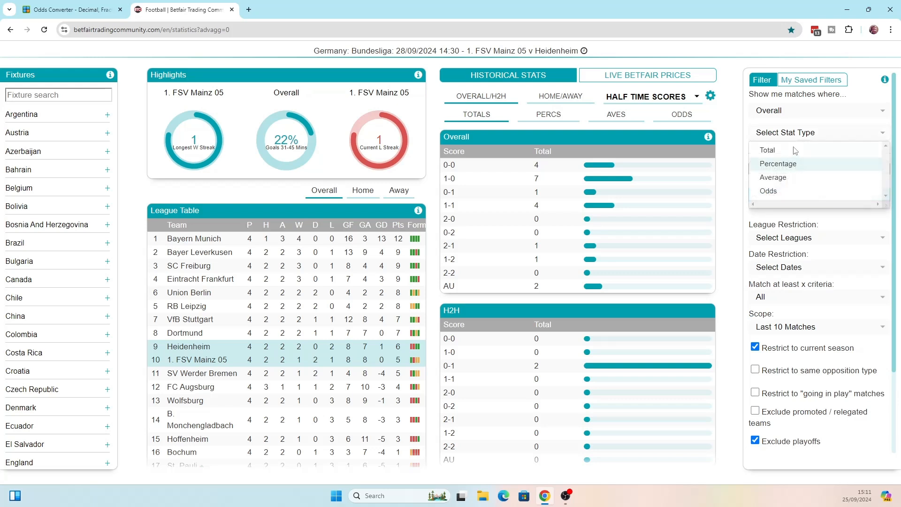
pyautogui.click(767, 151)
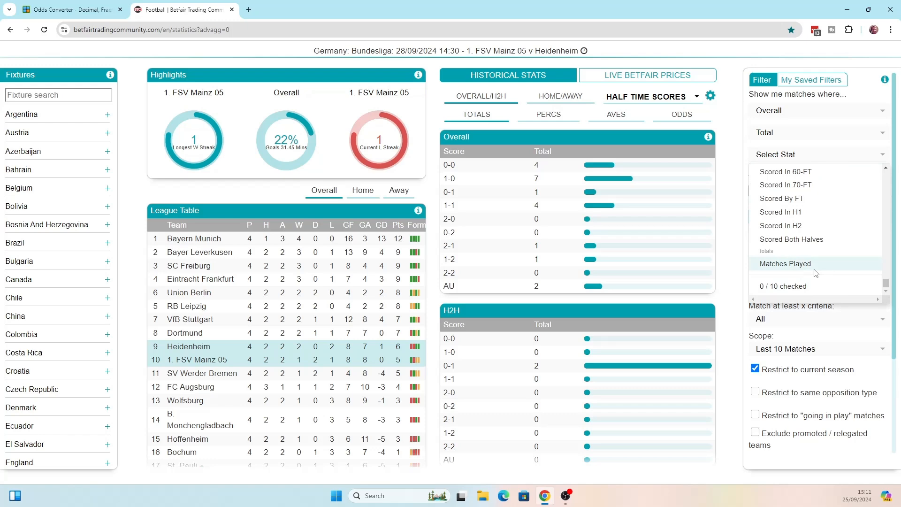
pyautogui.click(785, 264)
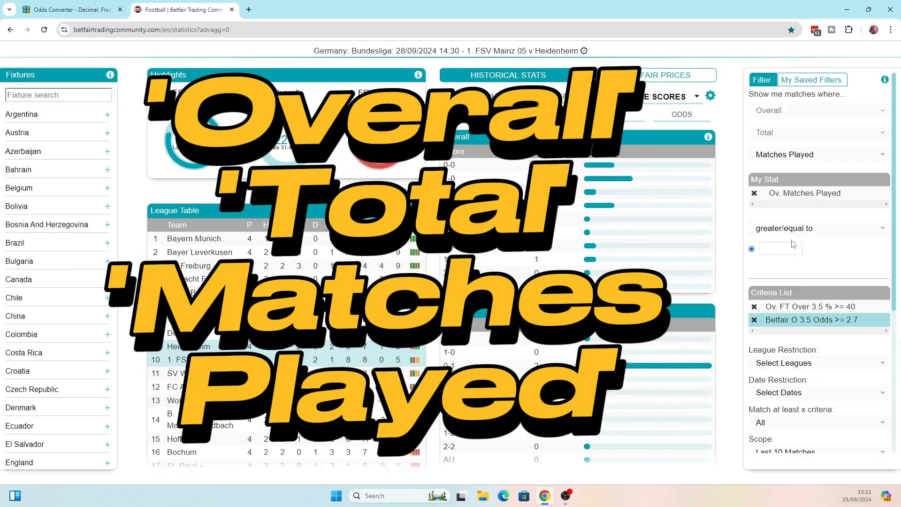
pyautogui.write('8')
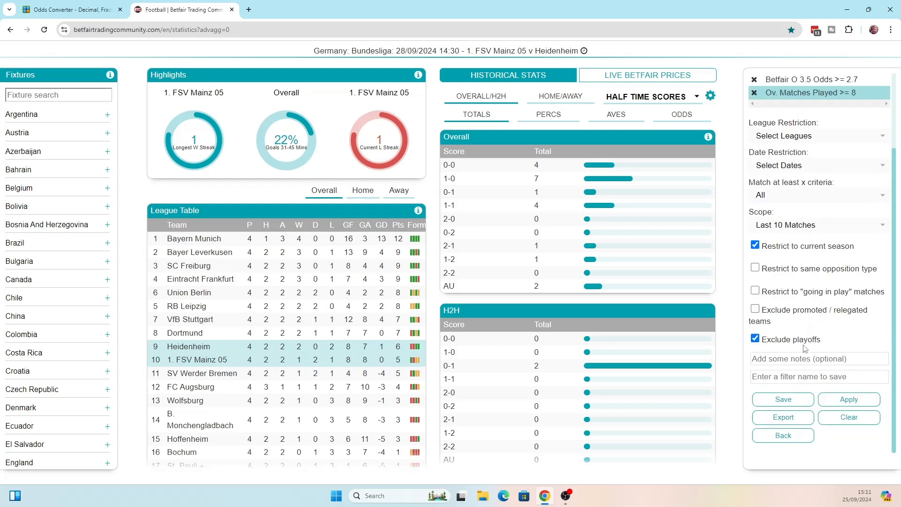
# Name the filter 'Over 3.5 Goals' and save it
pyautogui.click(819, 376)
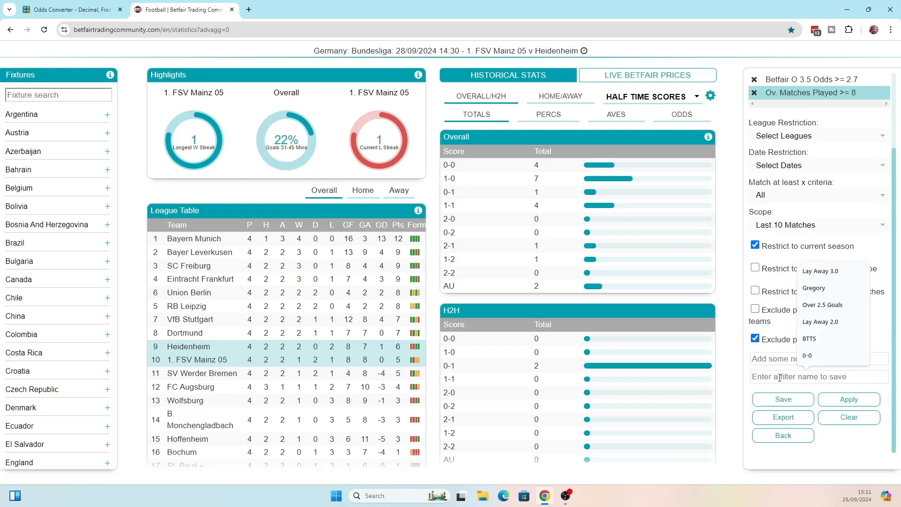
pyautogui.write('Over')
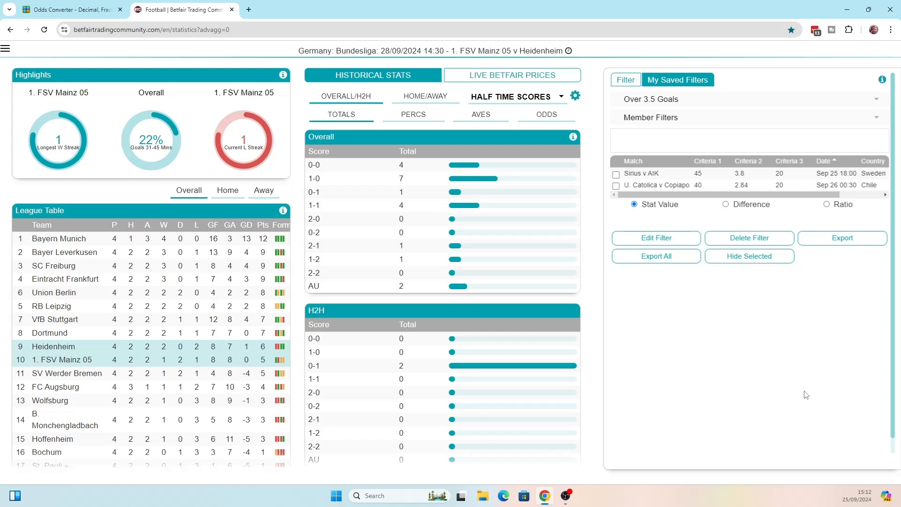
pyautogui.moveTo(796, 396)
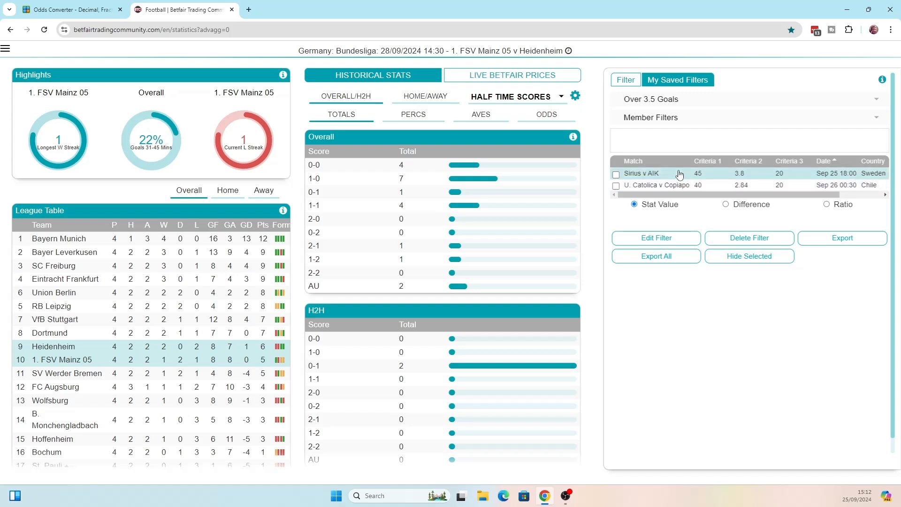
pyautogui.moveTo(710, 173)
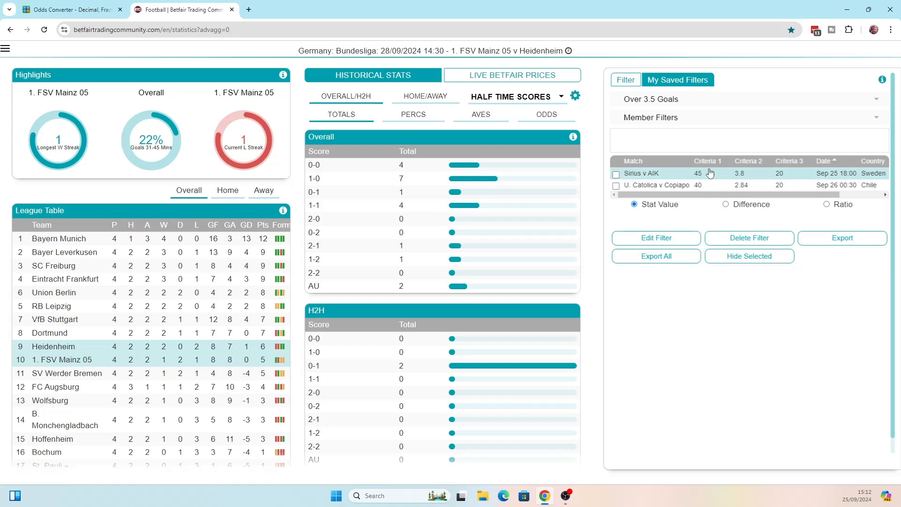
pyautogui.moveTo(692, 176)
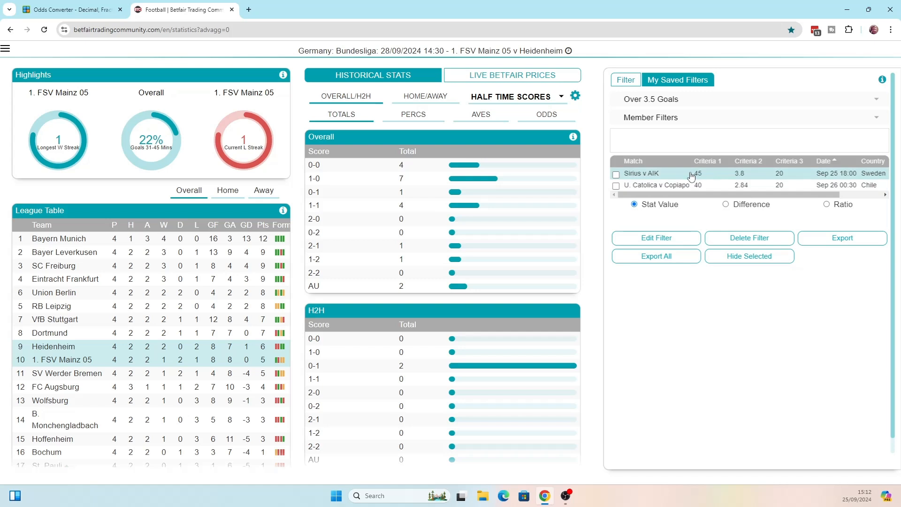
# Load the Sirius v AIK Allsvenskan statistics from the filter results
pyautogui.click(643, 174)
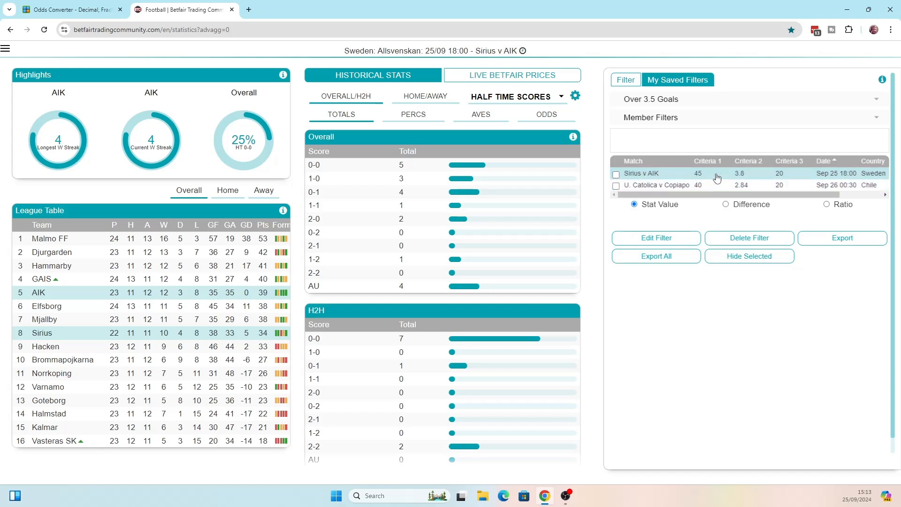
pyautogui.moveTo(747, 180)
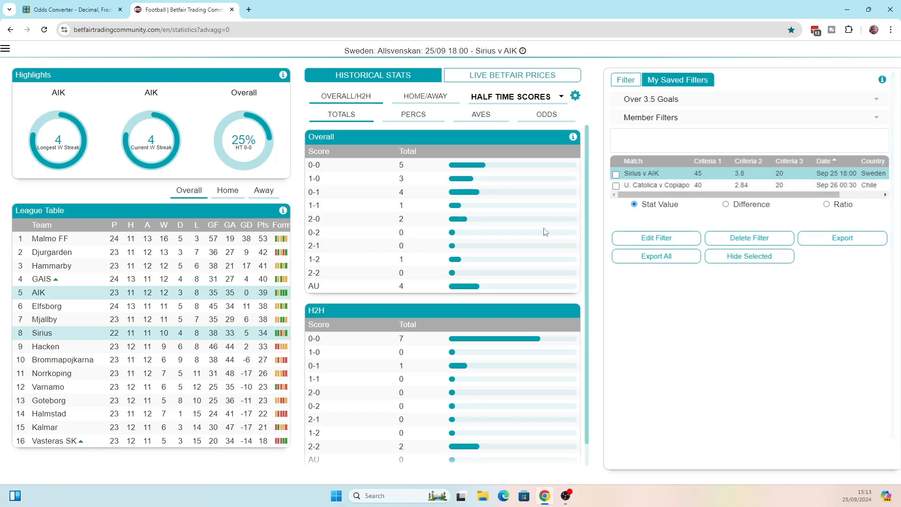
pyautogui.moveTo(542, 243)
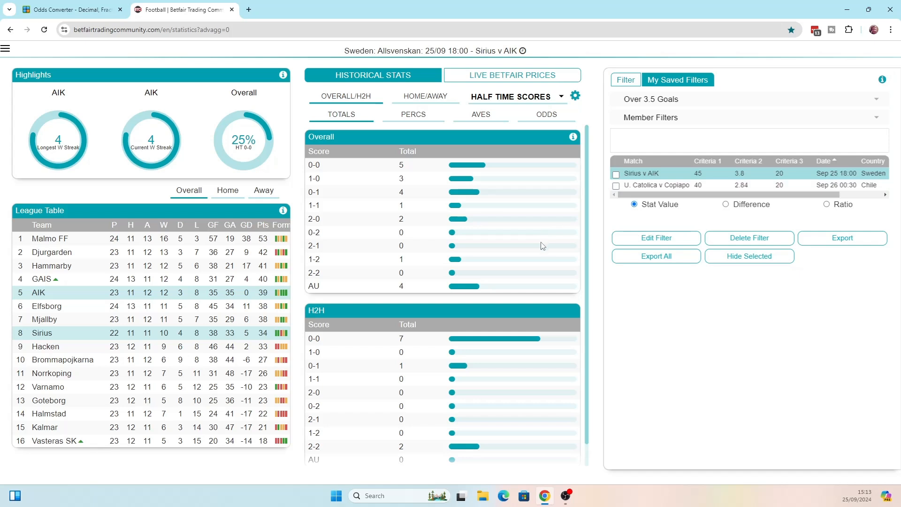
pyautogui.moveTo(704, 327)
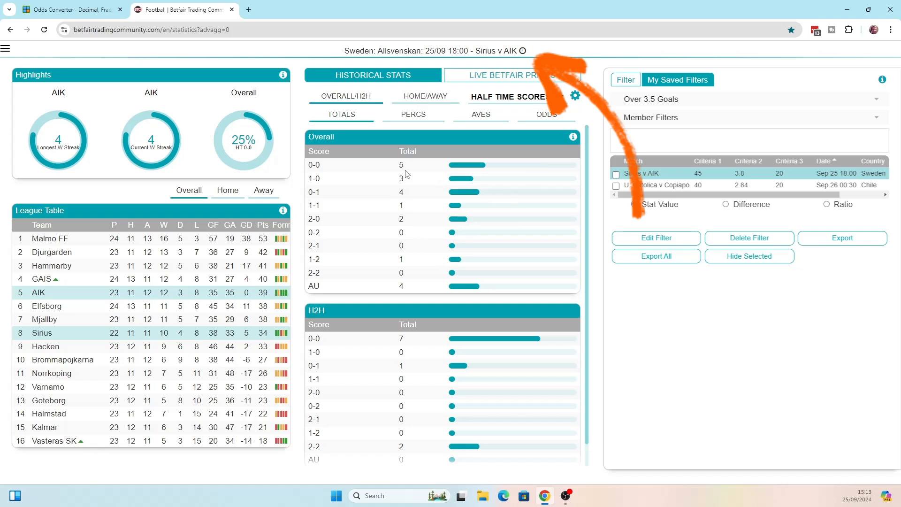
# Switch the half-time score breakdown from totals to percentages
pyautogui.click(413, 114)
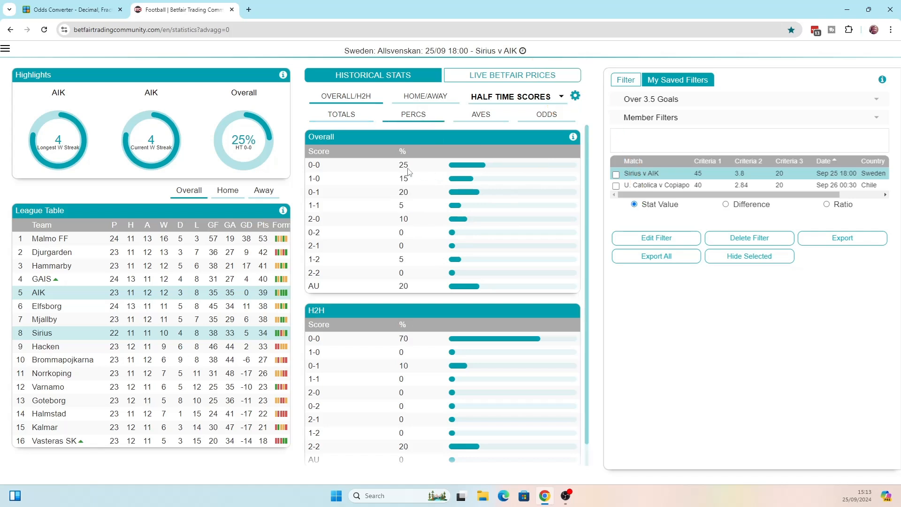
pyautogui.moveTo(409, 175)
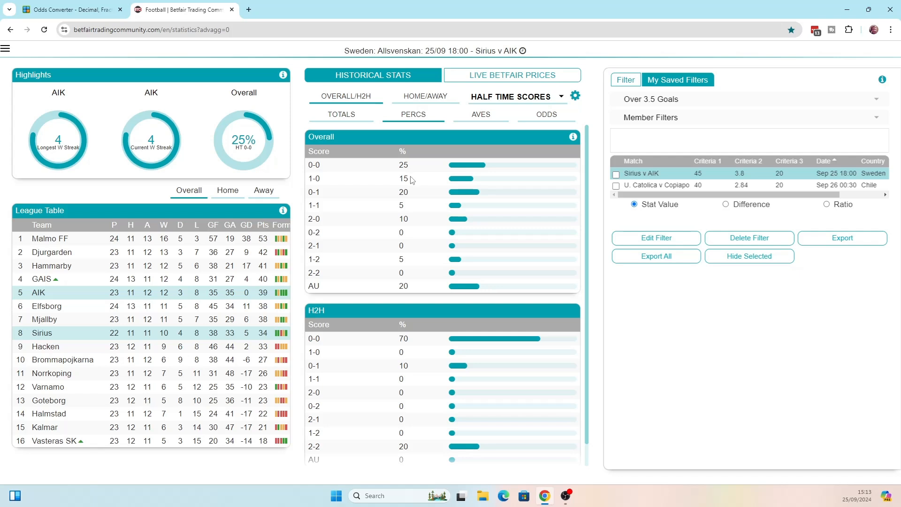
pyautogui.moveTo(419, 198)
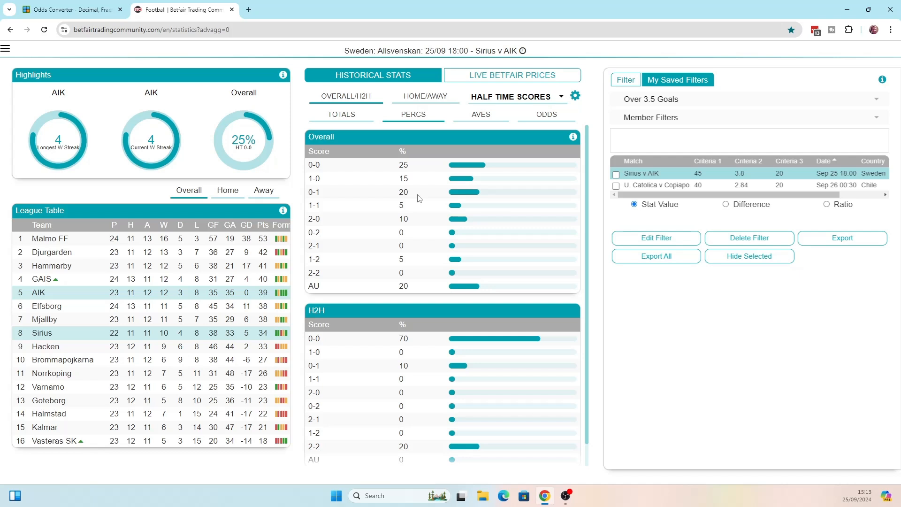
pyautogui.moveTo(458, 187)
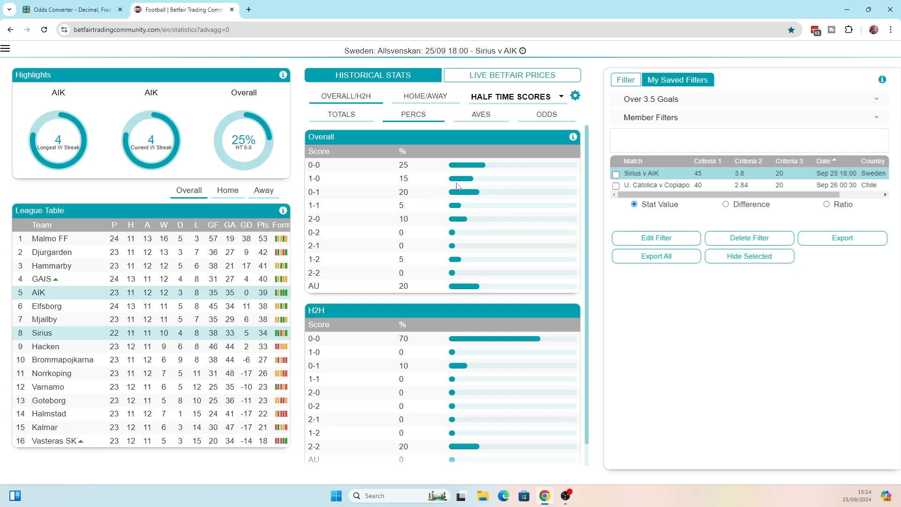
# Switch the Sirius v AIK stats category to Full Time Scores, showing 0-1 at 20%
pyautogui.click(512, 95)
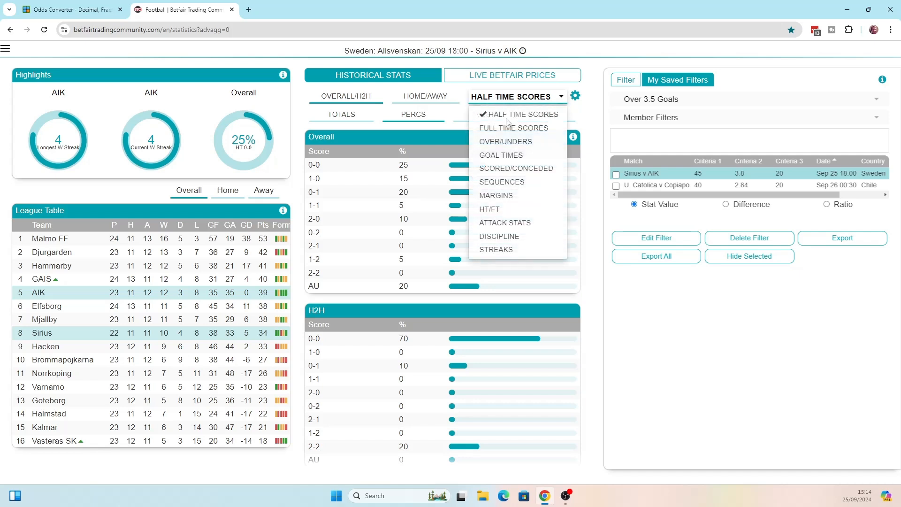
pyautogui.moveTo(513, 130)
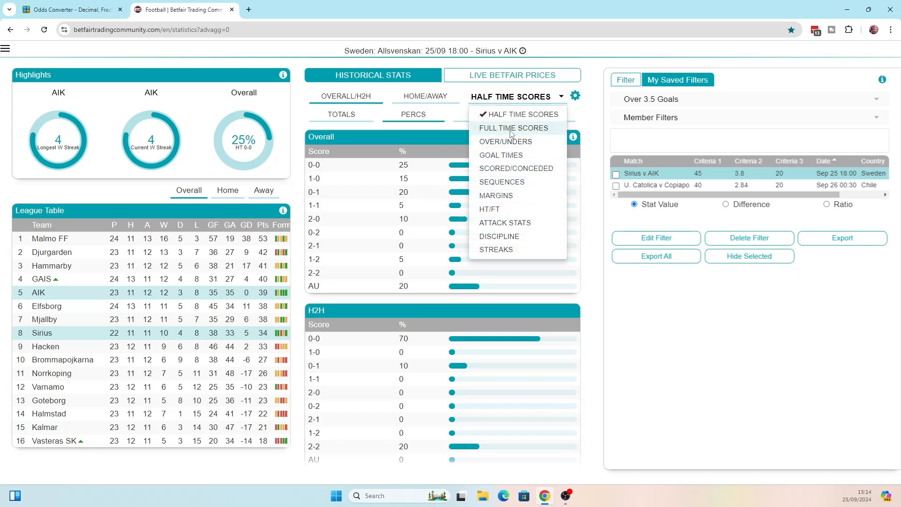
pyautogui.click(514, 128)
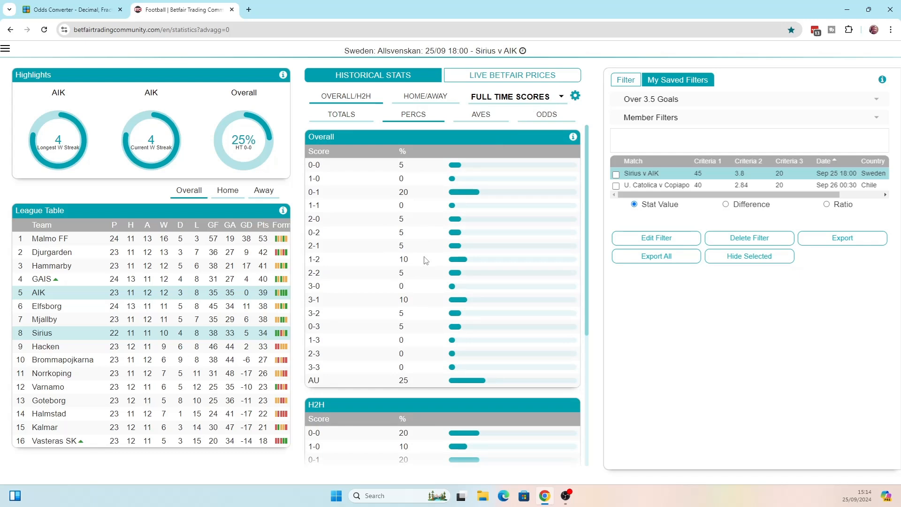
pyautogui.moveTo(417, 181)
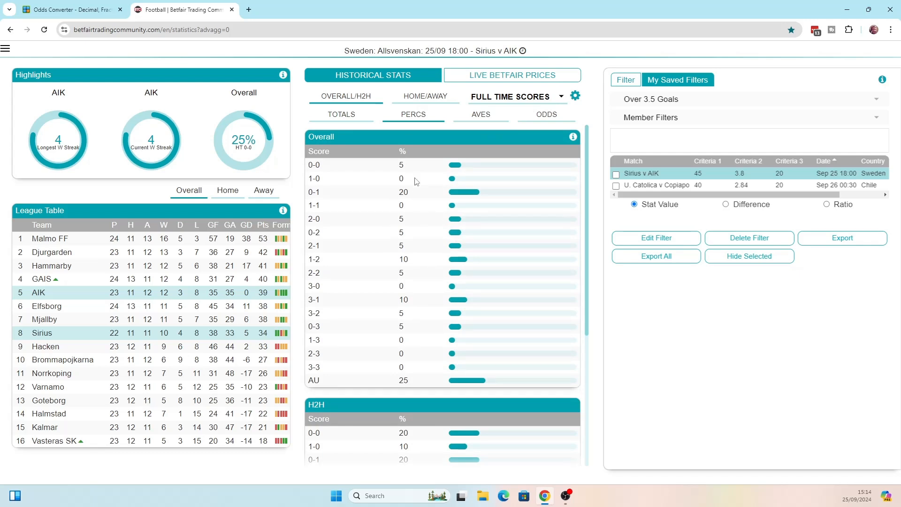
pyautogui.moveTo(417, 237)
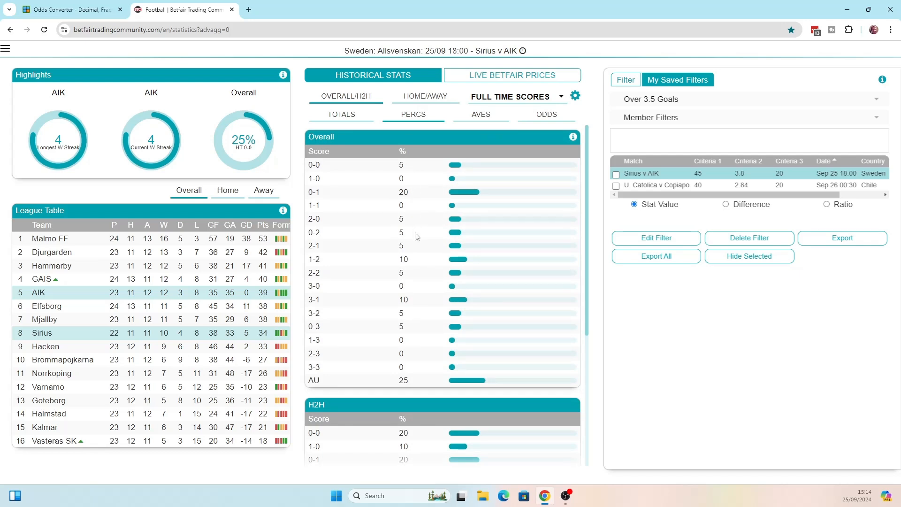
pyautogui.moveTo(414, 290)
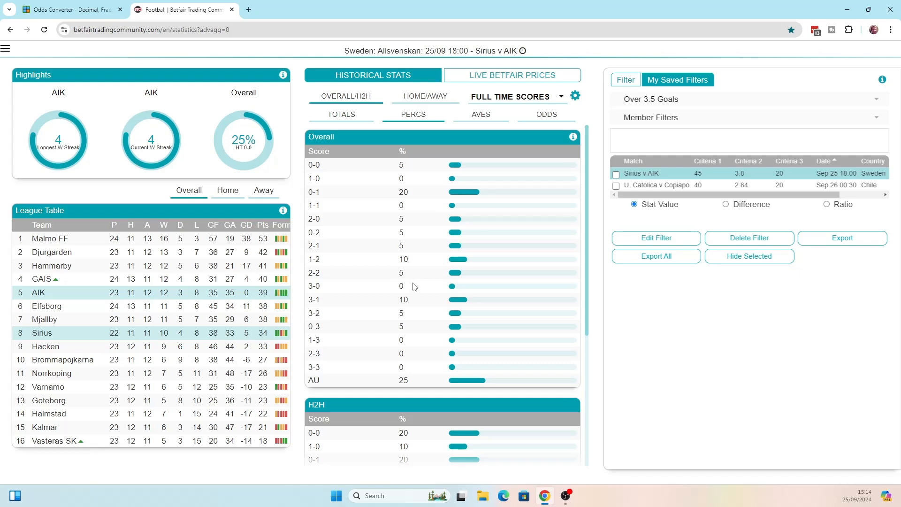
pyautogui.moveTo(464, 327)
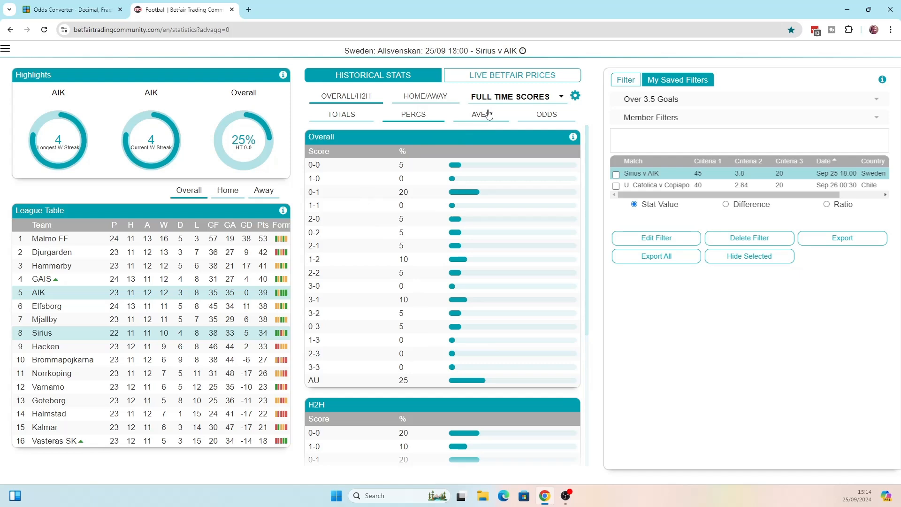
# Switch the stats category to Goal Times to see 42% H1 and 58% H2 goals
pyautogui.click(515, 95)
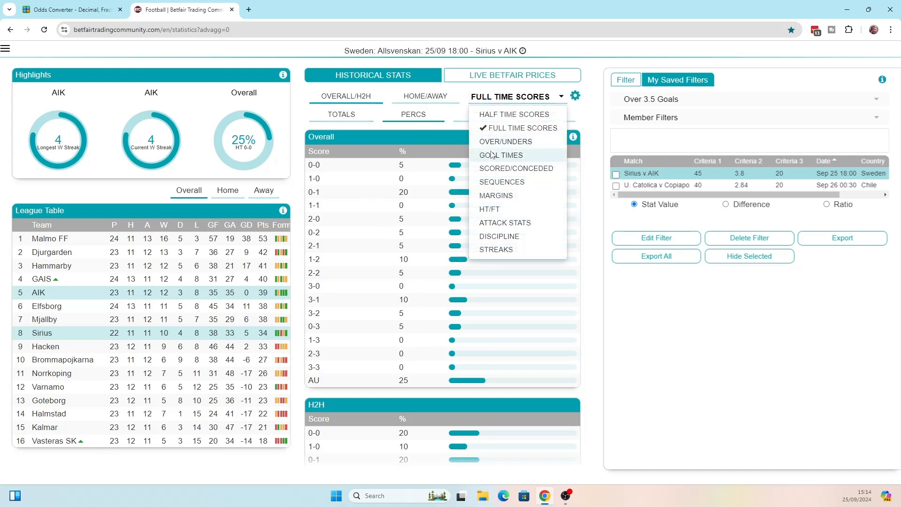
pyautogui.click(501, 155)
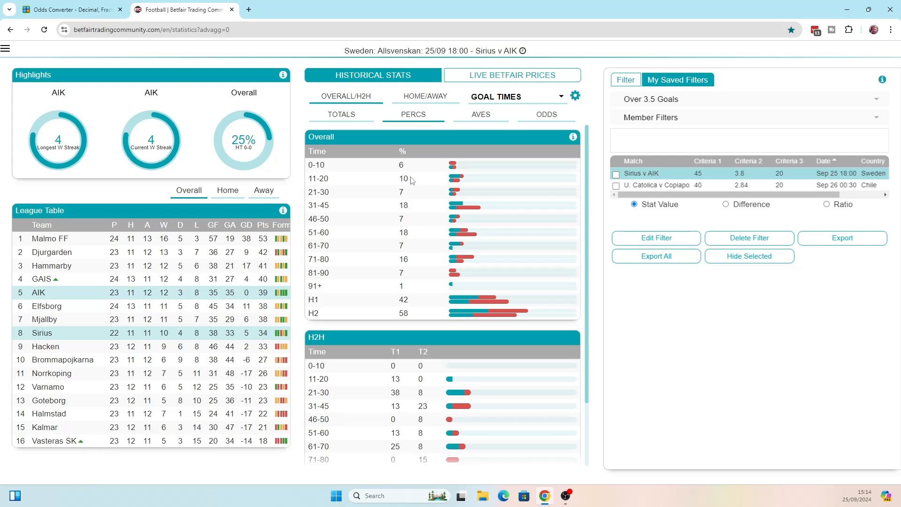
pyautogui.moveTo(410, 193)
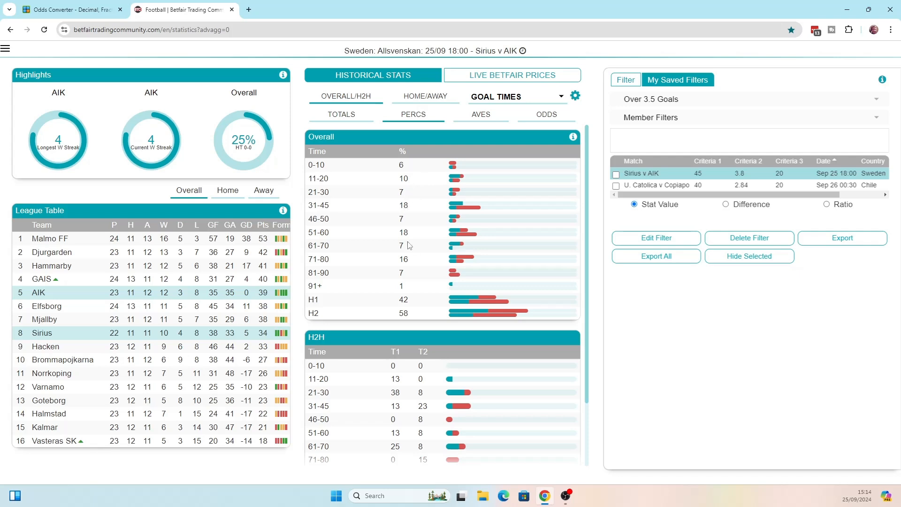
pyautogui.moveTo(417, 238)
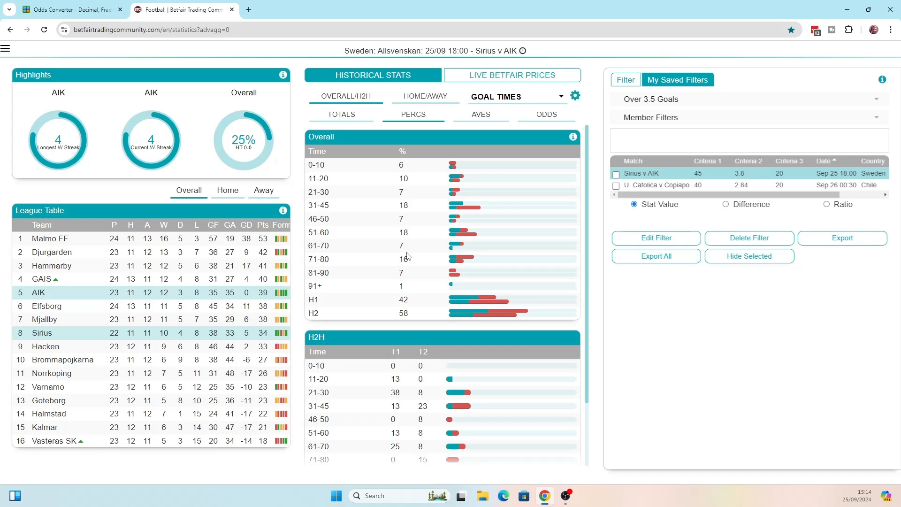
pyautogui.moveTo(404, 258)
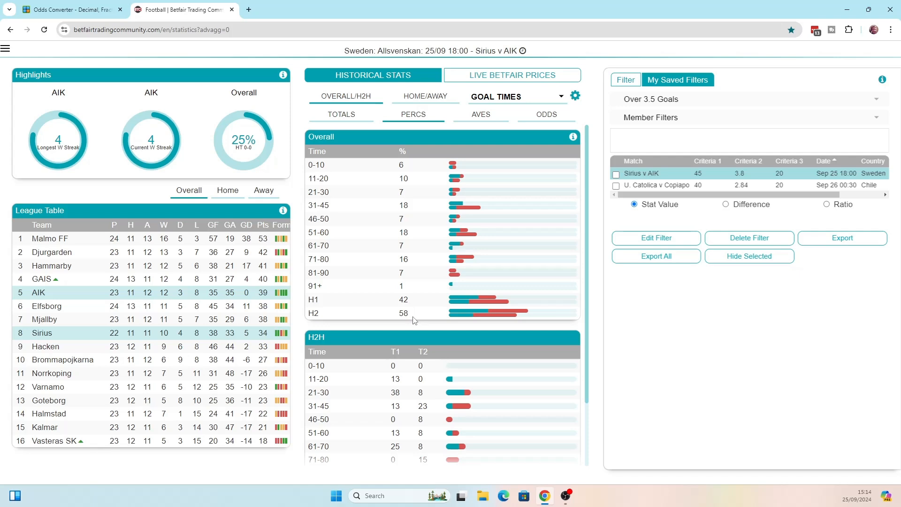
pyautogui.moveTo(412, 315)
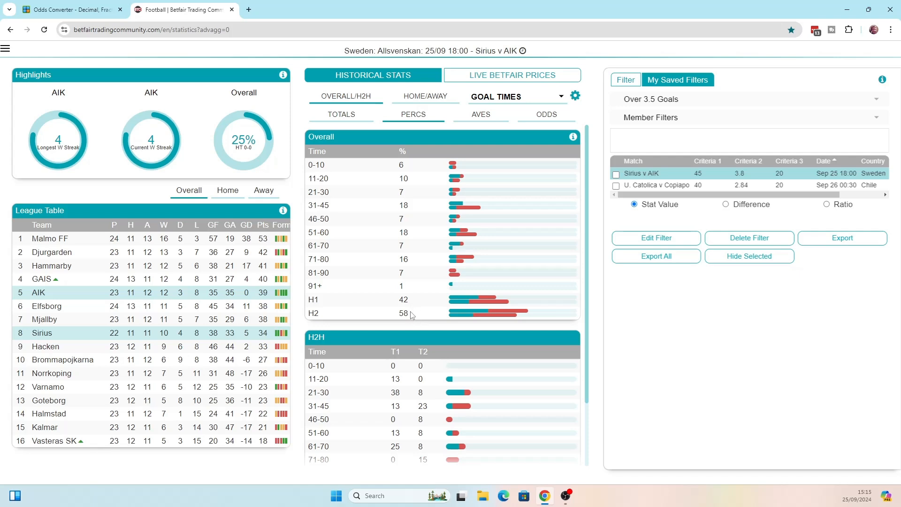
pyautogui.moveTo(484, 290)
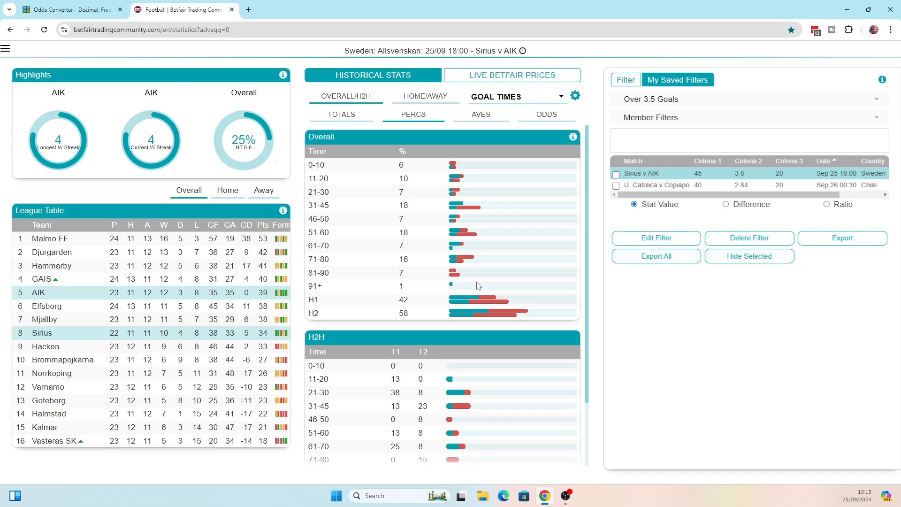
pyautogui.moveTo(478, 288)
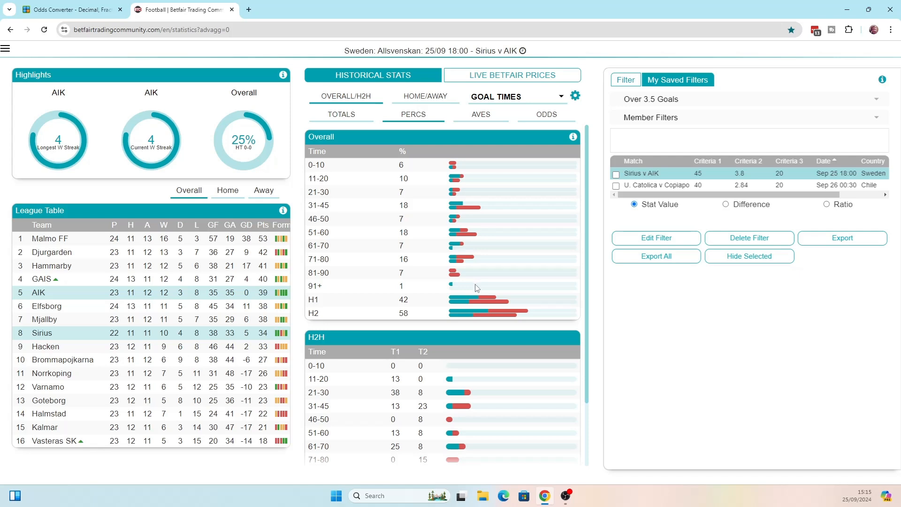
pyautogui.moveTo(505, 278)
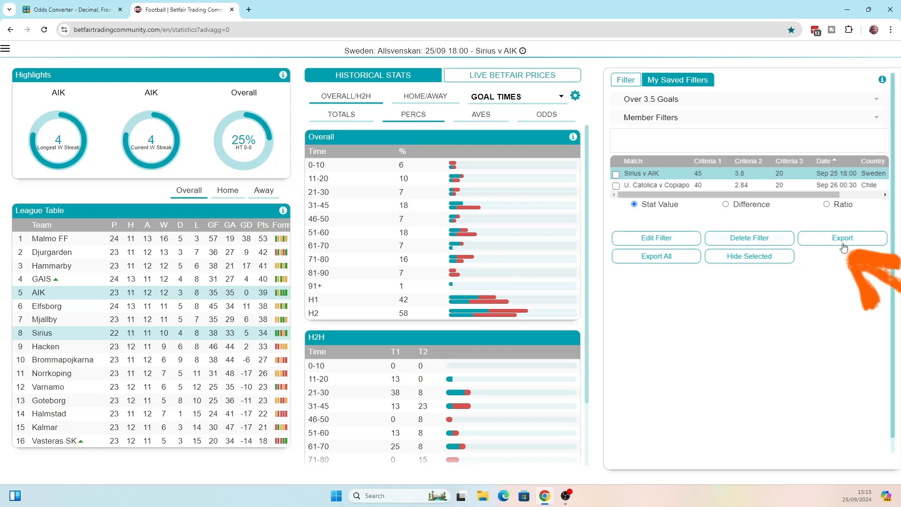
# Export the saved Over 3.5 Goals filter results to filter_results.csv
pyautogui.click(842, 238)
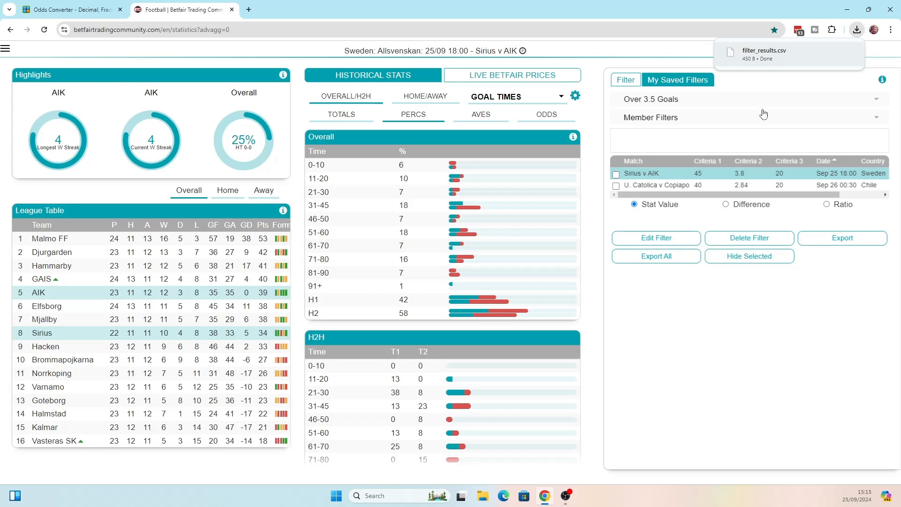
pyautogui.moveTo(737, 368)
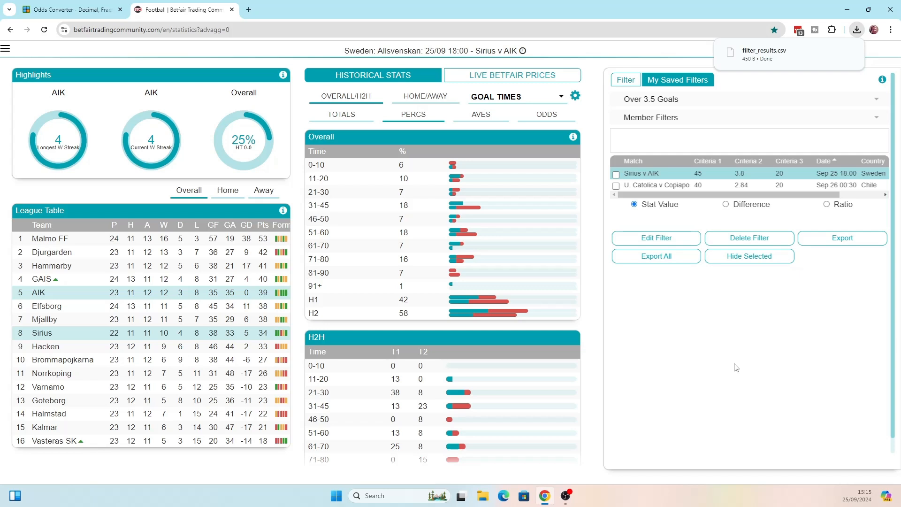
pyautogui.moveTo(735, 355)
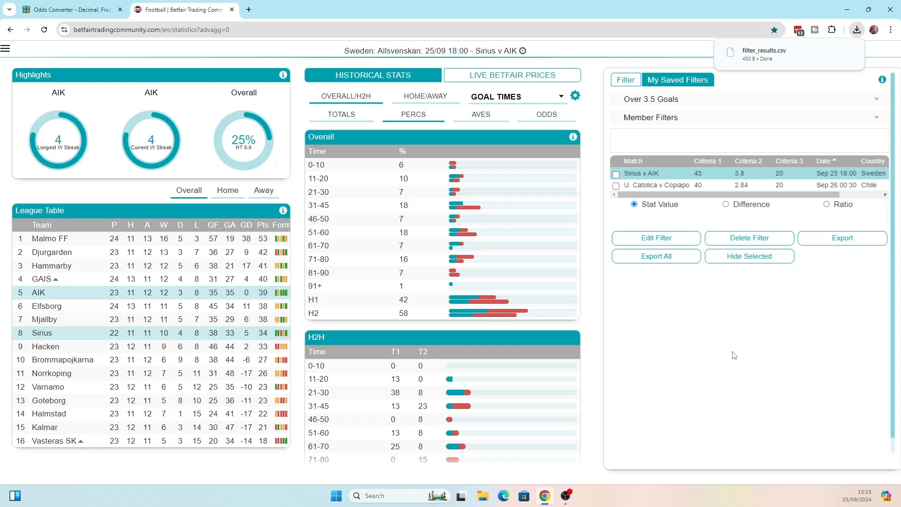
pyautogui.moveTo(728, 361)
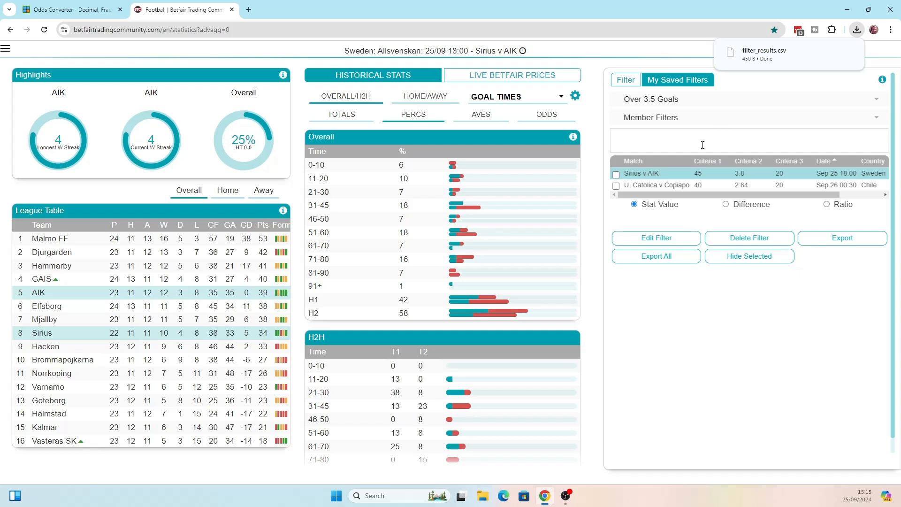
pyautogui.moveTo(766, 115)
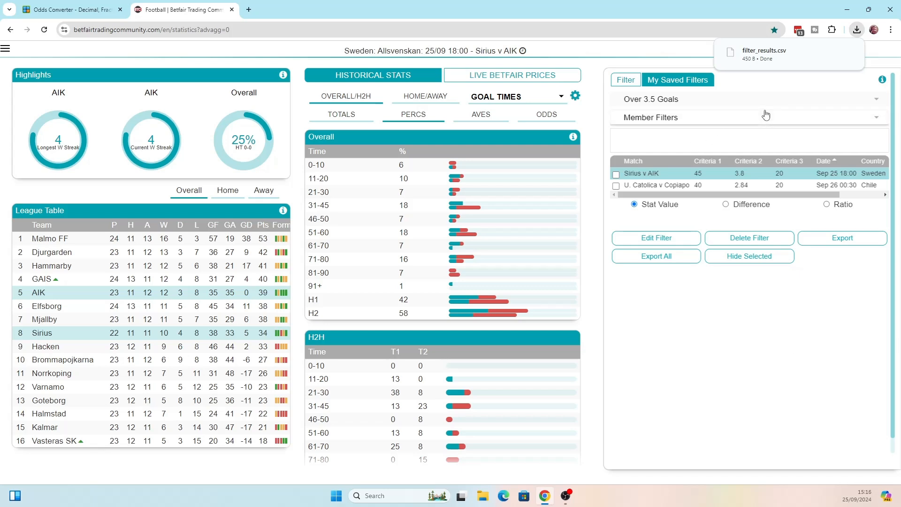